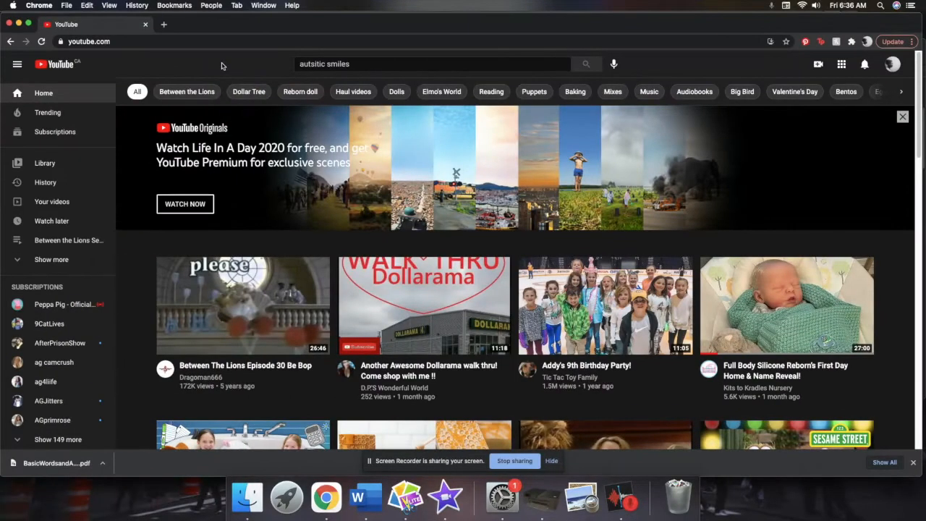
mouse_move(567, 76)
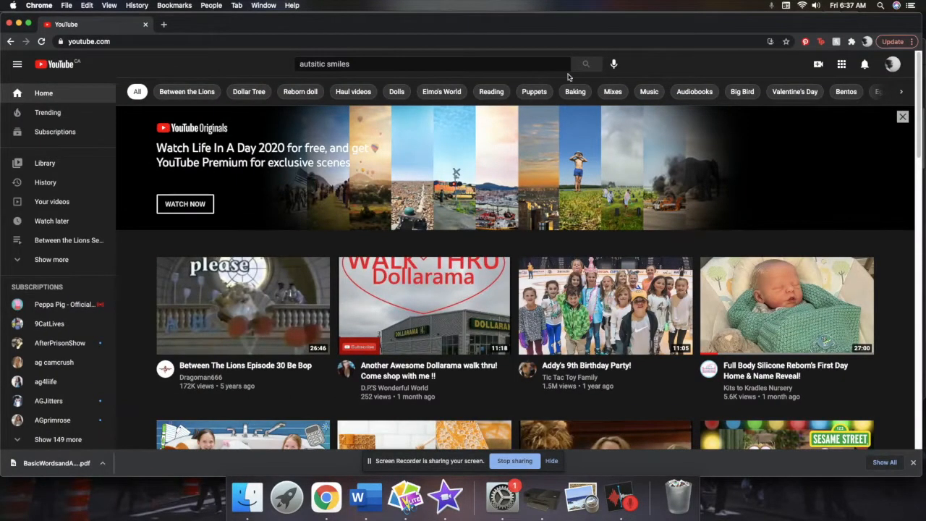
- Search for the Autistic Smiles channel and bring up its About page with description and links
left_click(586, 64)
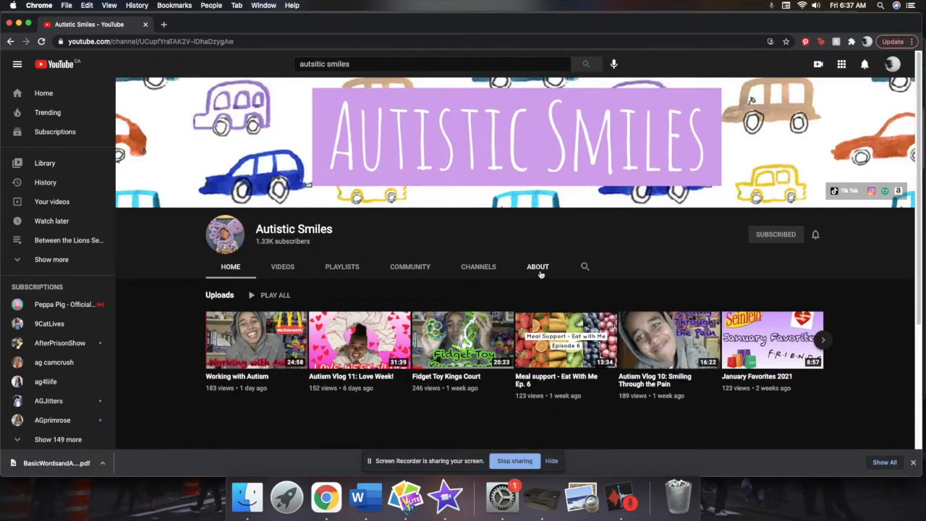
left_click(538, 266)
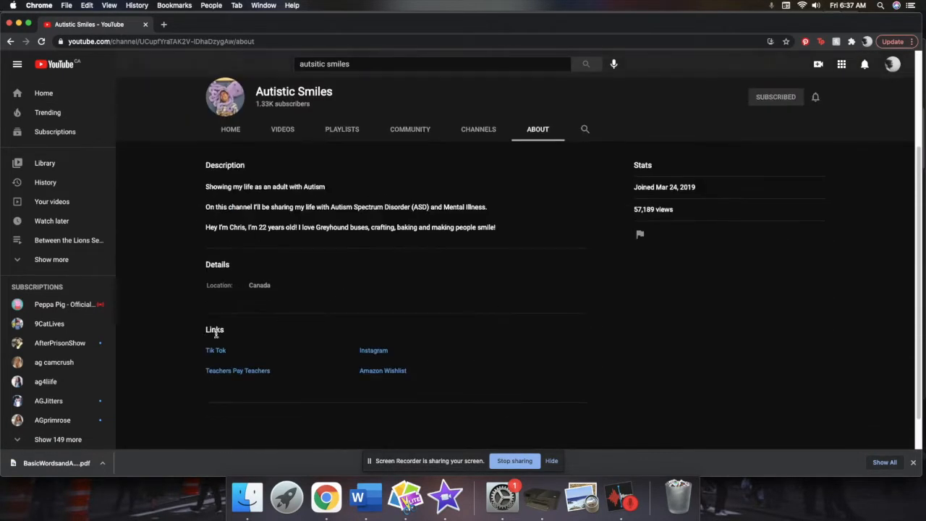
mouse_move(373, 350)
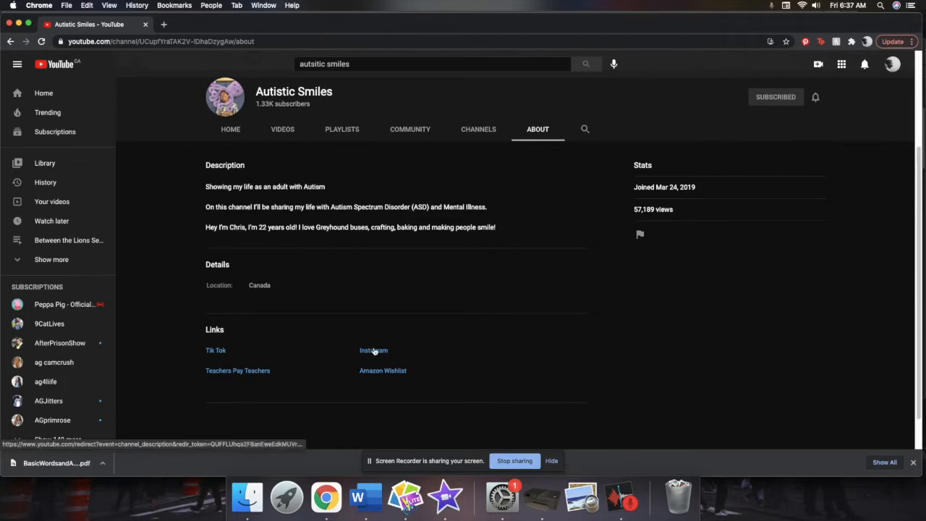
mouse_move(208, 377)
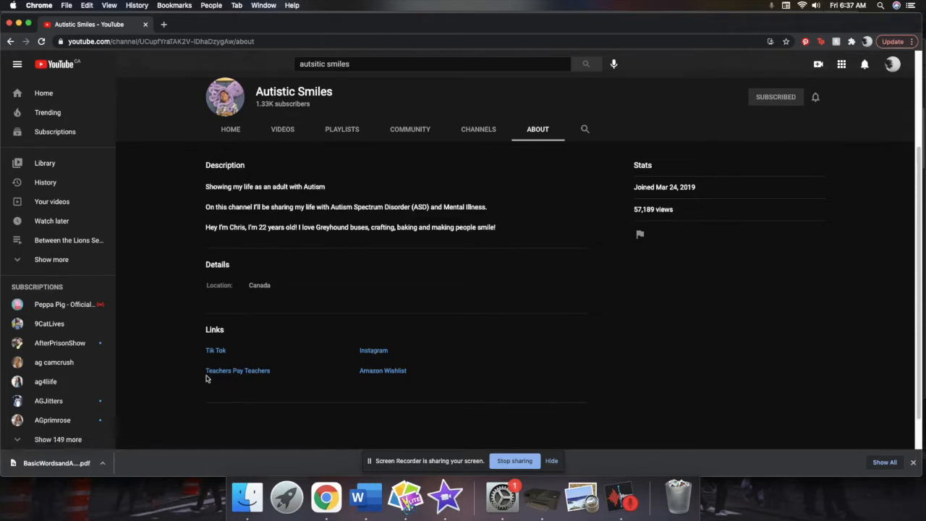
mouse_move(209, 375)
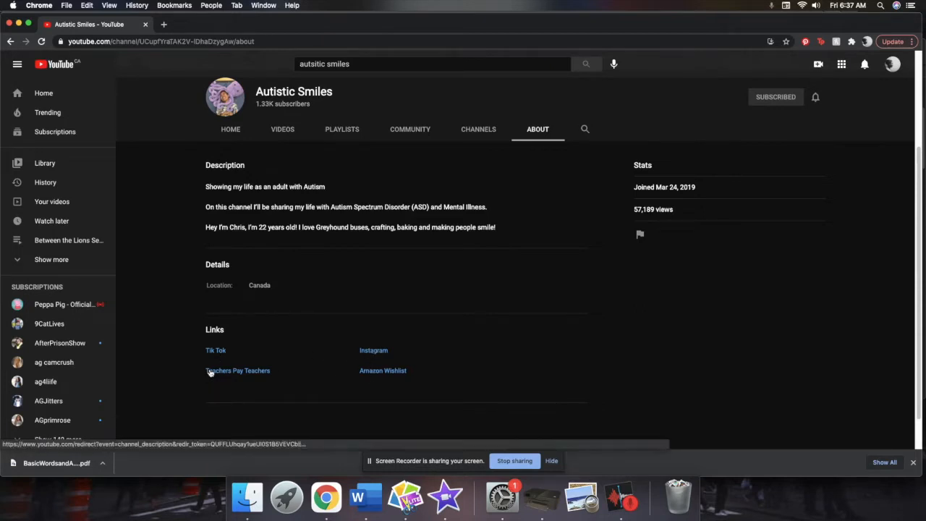
- Follow the Teachers Pay Teachers link and download the free Stop Light Communication Cards resource
left_click(238, 371)
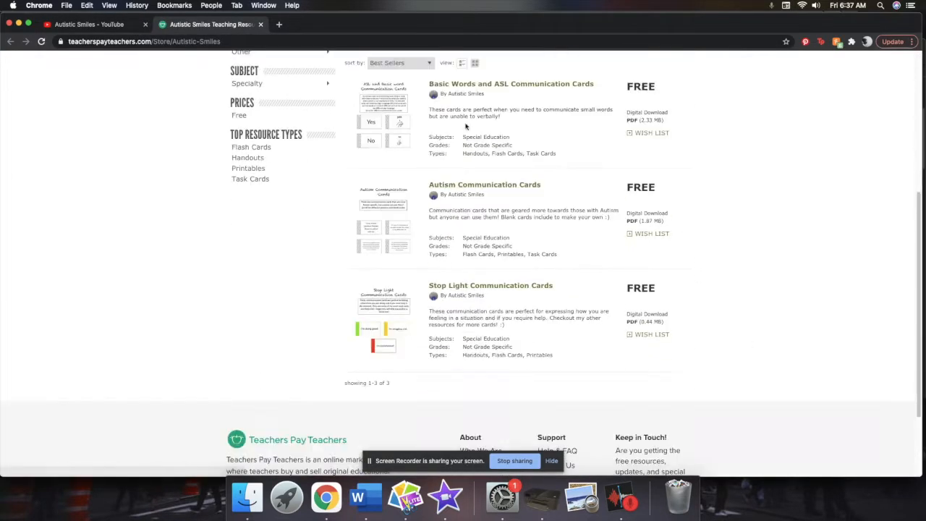
mouse_move(565, 357)
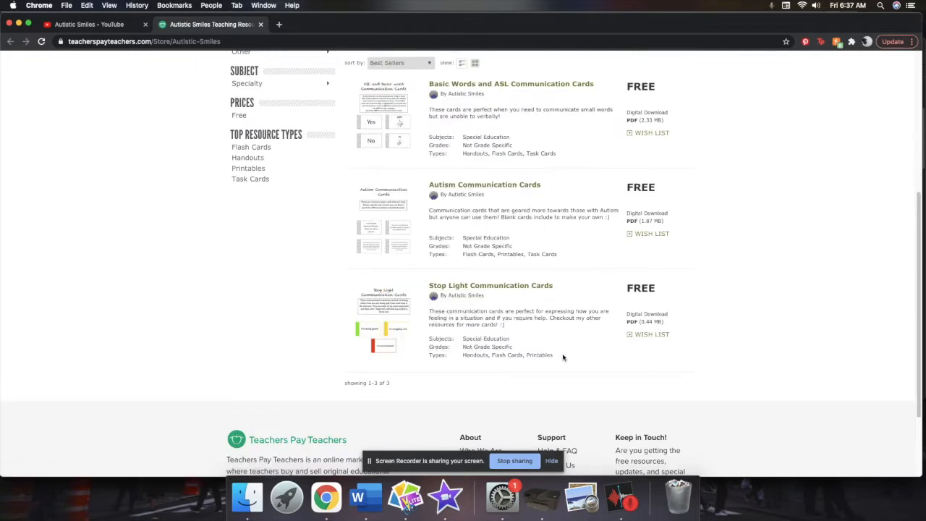
mouse_move(491, 285)
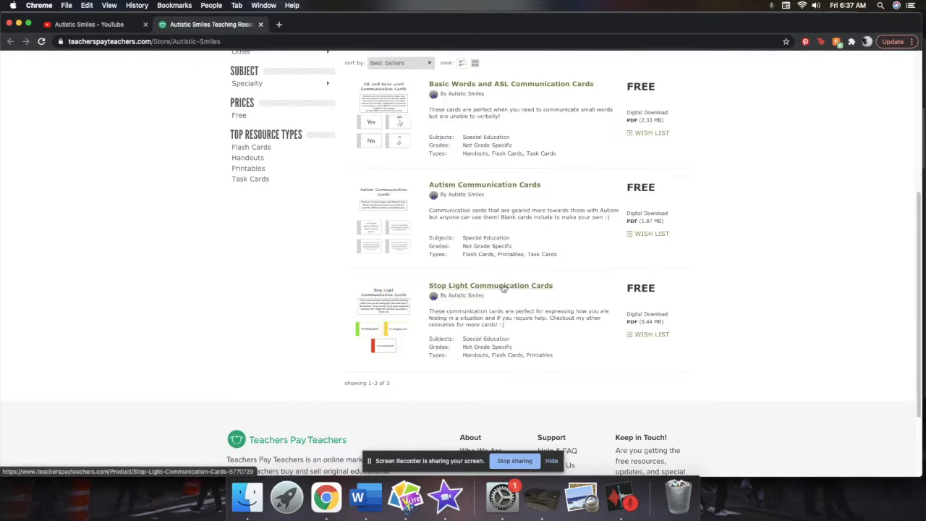
left_click(490, 285)
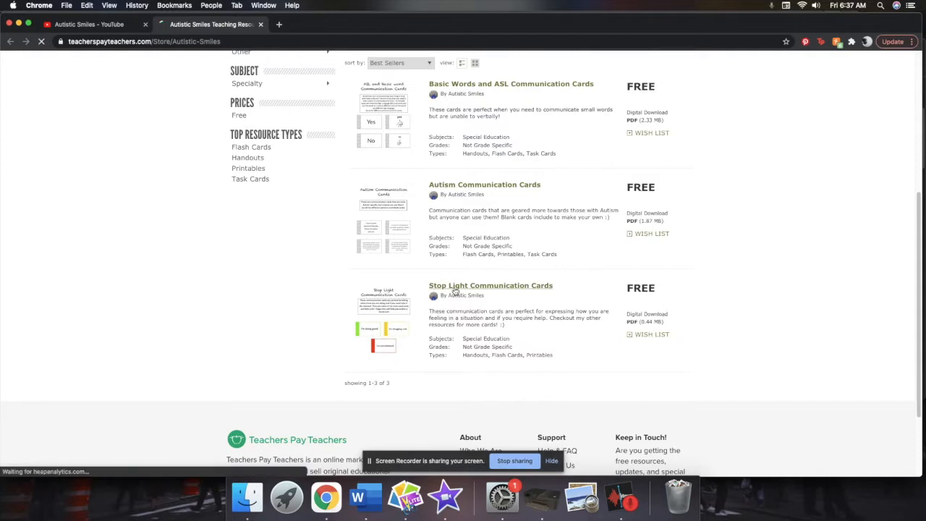
left_click(490, 285)
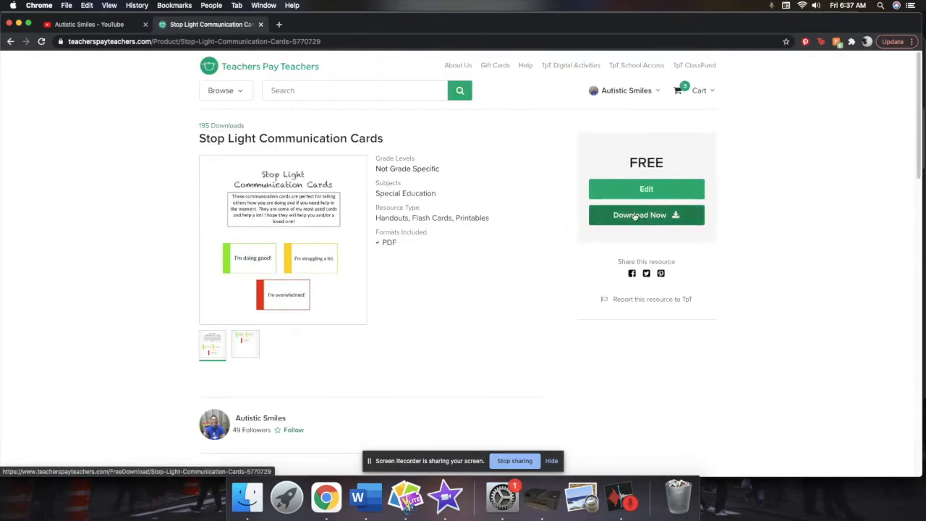
left_click(640, 214)
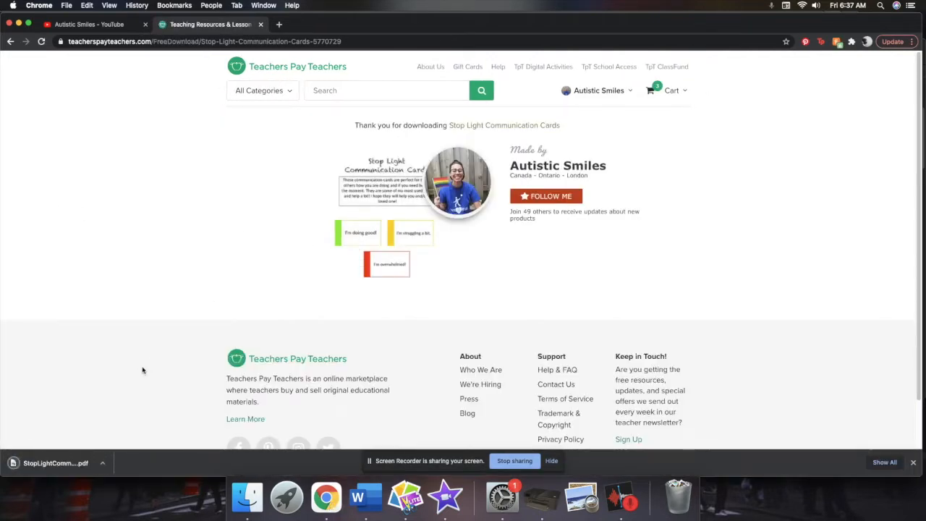
mouse_move(47, 440)
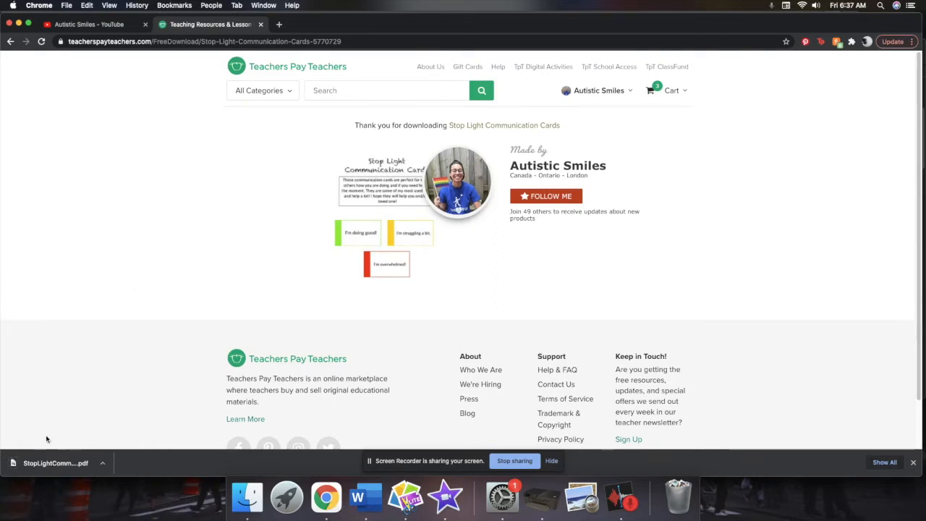
- View the downloaded Stop Light cards PDF, scrolling through the green, yellow and red cards on both pages
left_click(55, 463)
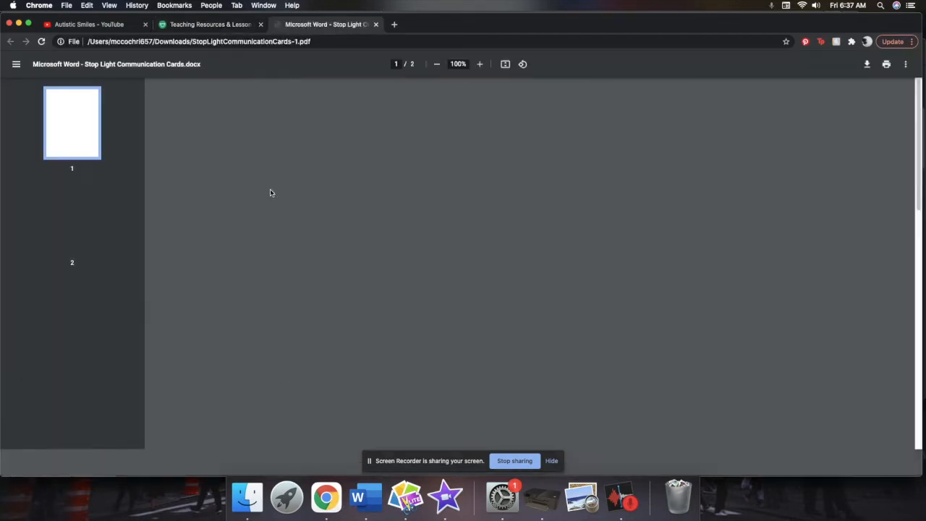
mouse_move(399, 137)
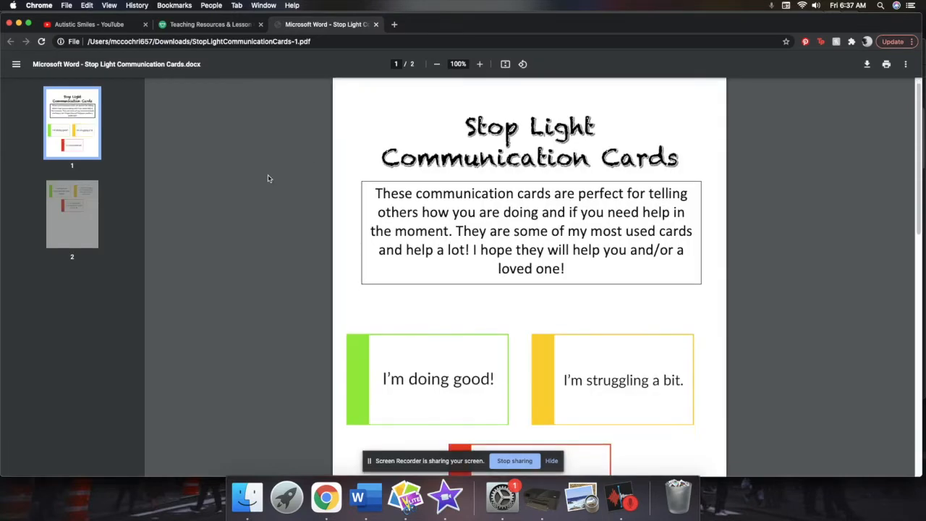
scroll("down", 3)
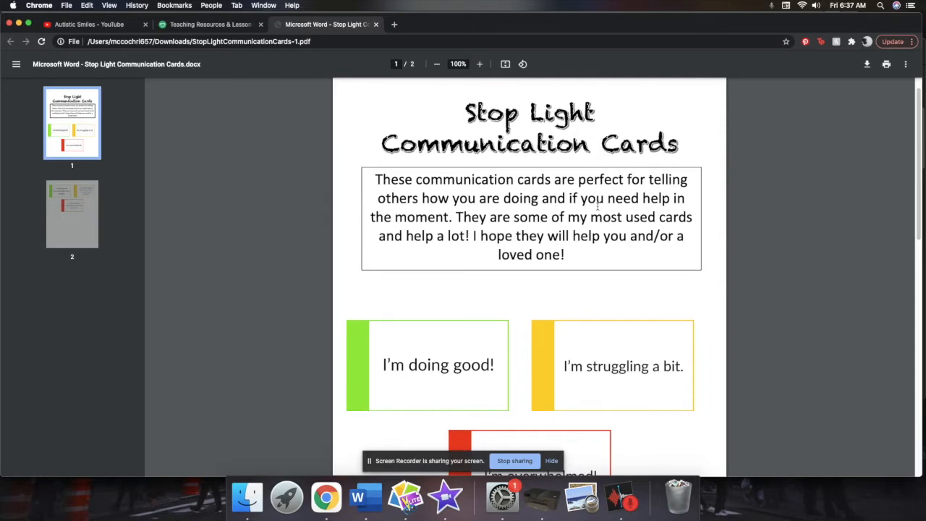
mouse_move(594, 238)
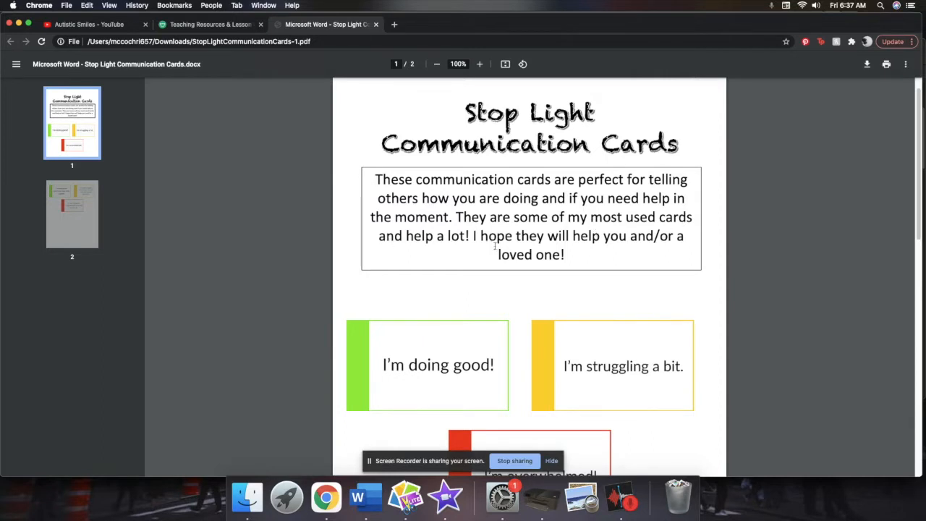
scroll("down", 3)
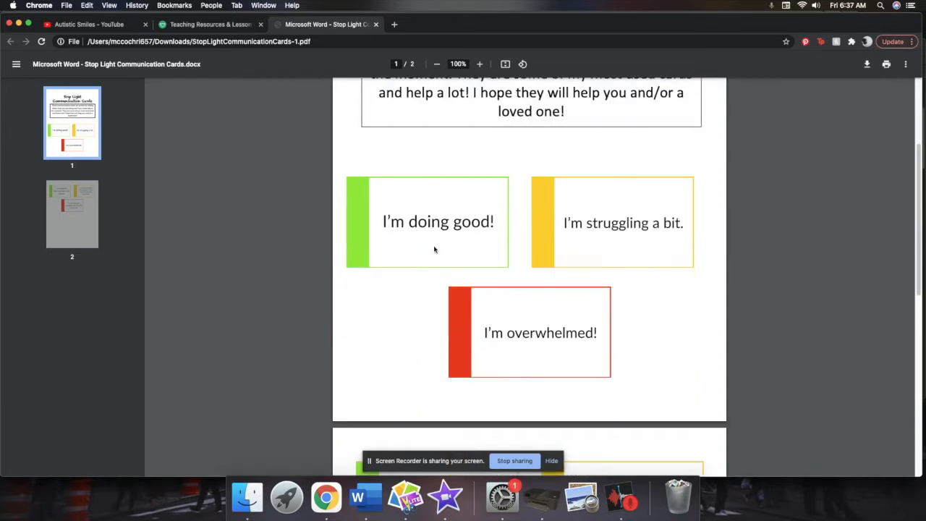
mouse_move(646, 191)
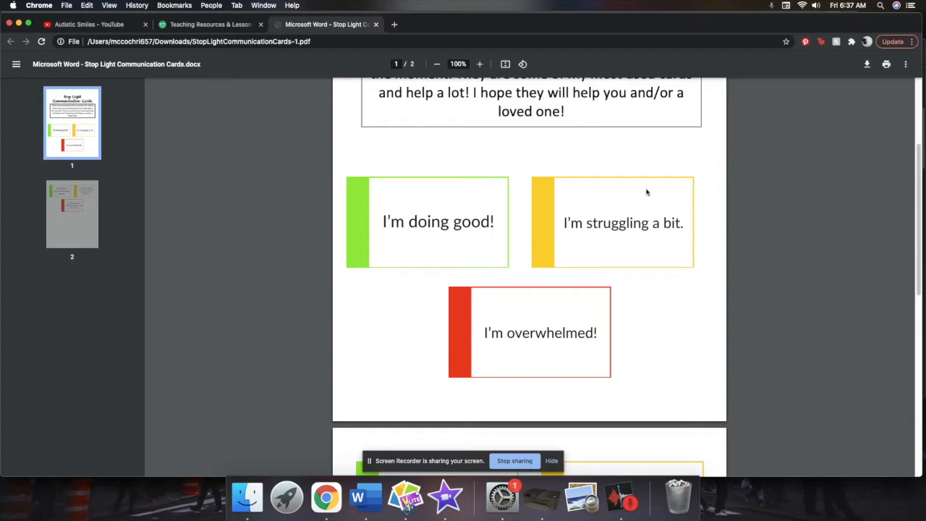
mouse_move(533, 366)
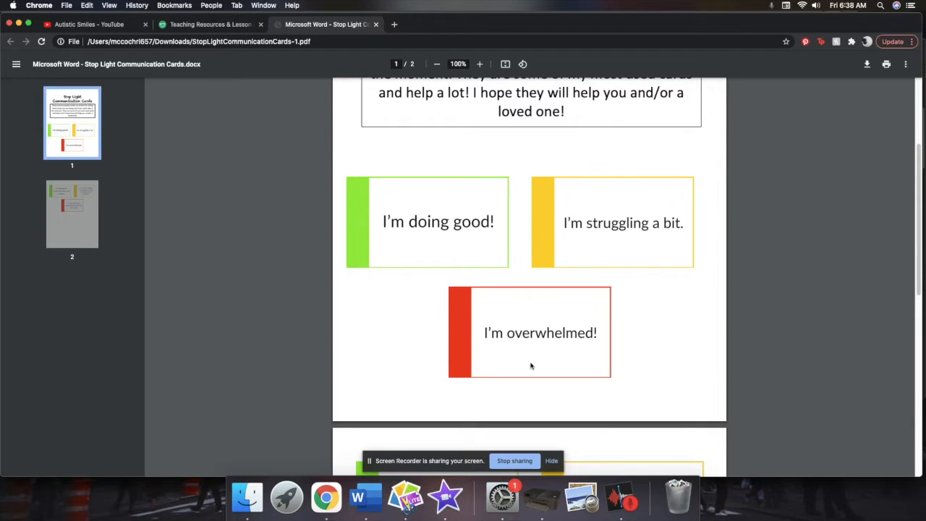
scroll("down", 3)
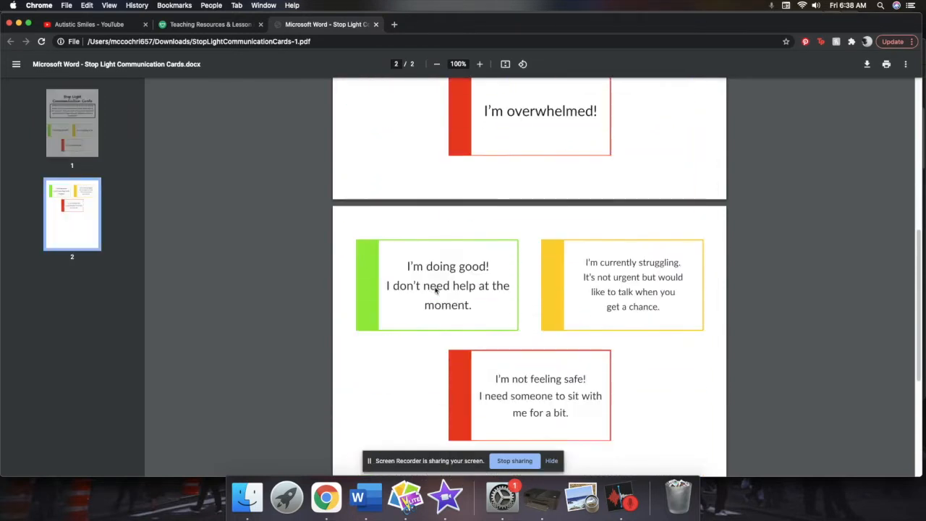
scroll("down", 3)
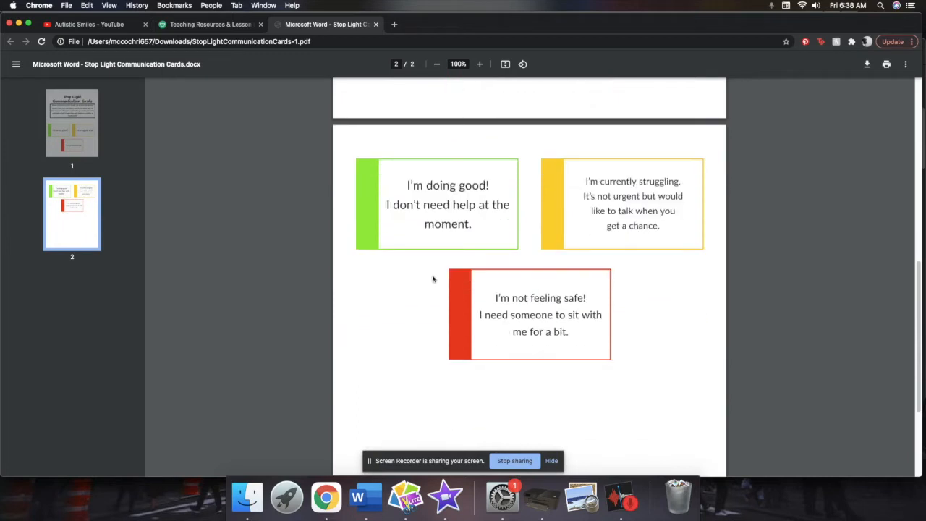
mouse_move(362, 218)
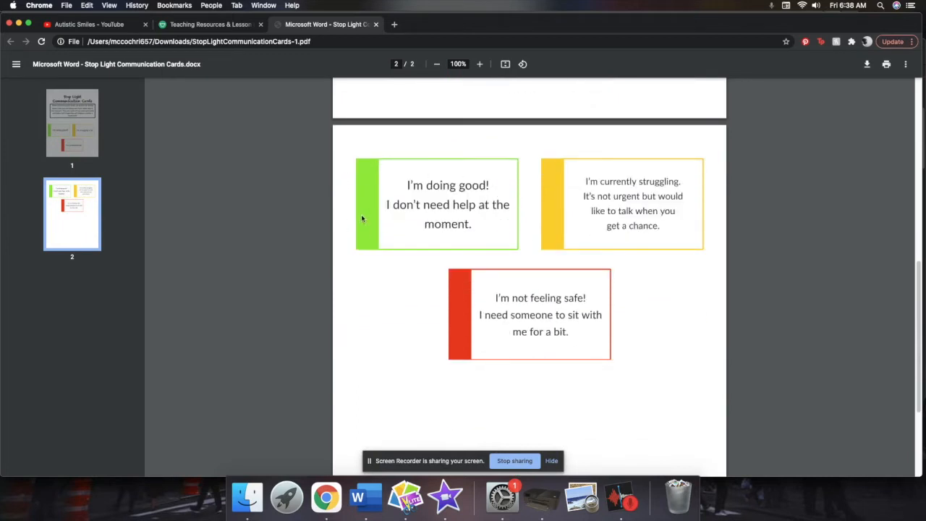
mouse_move(630, 255)
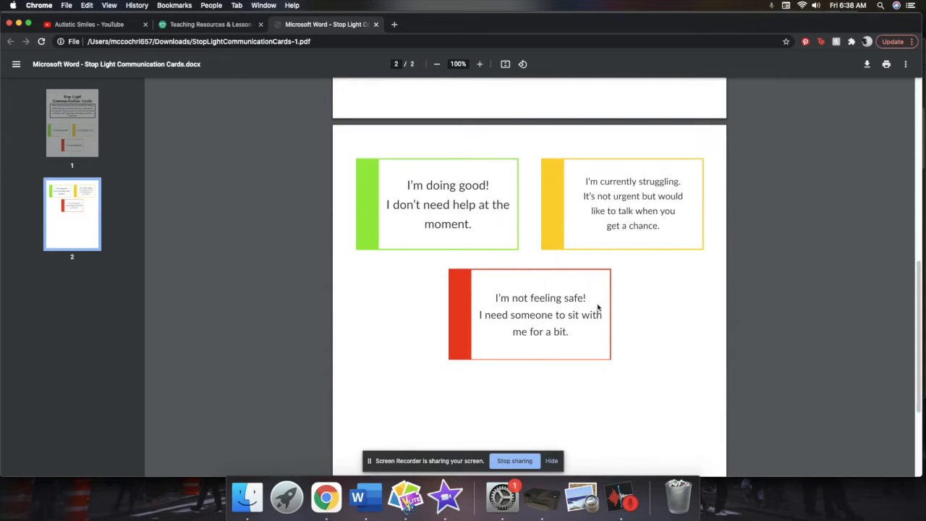
mouse_move(469, 346)
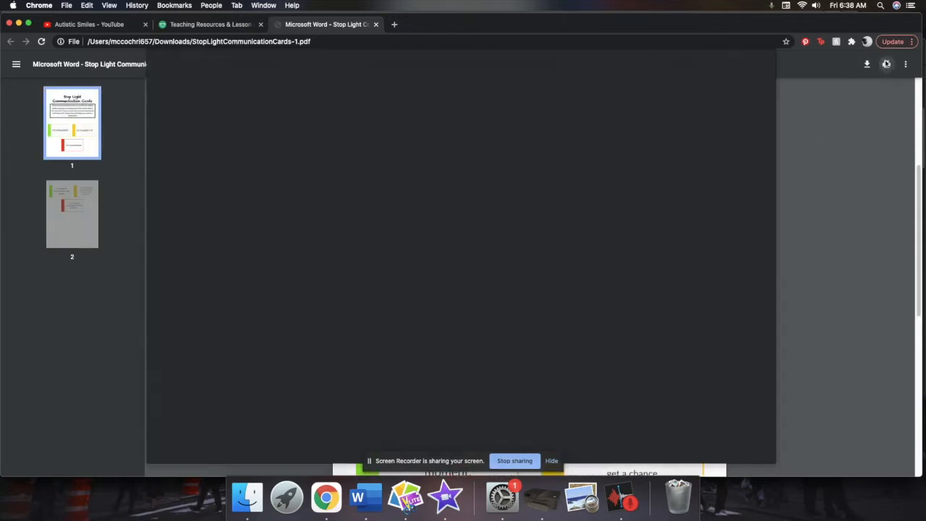
left_click(886, 64)
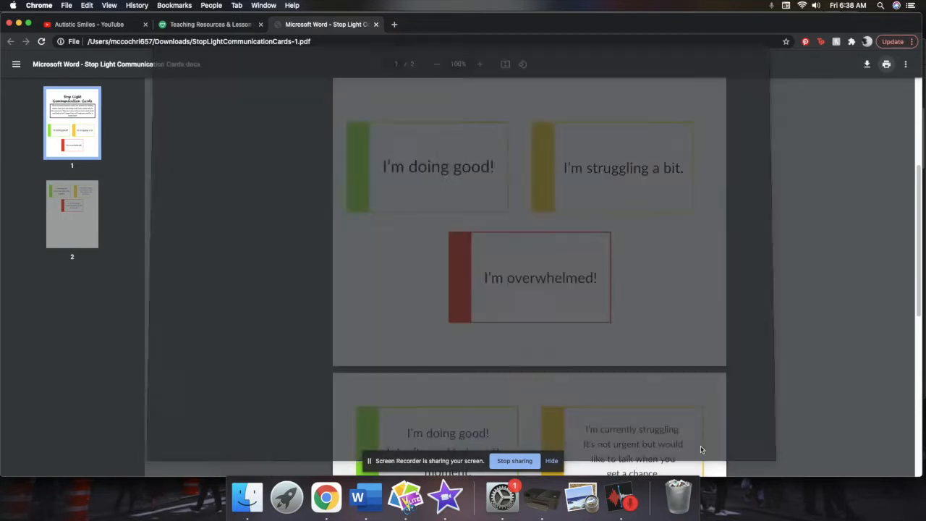
left_click(210, 23)
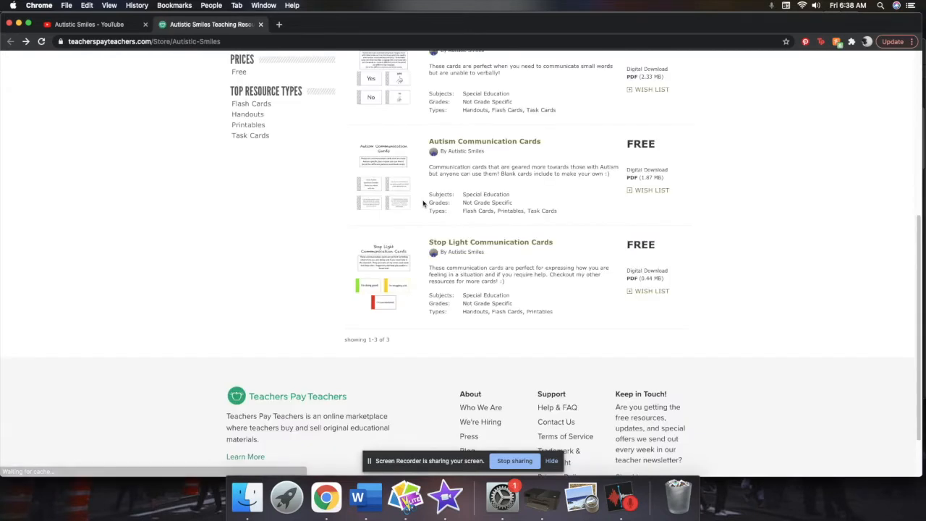
- Download the free Autism Communication Cards PDF from its listing, reaching the thank-you page
left_click(483, 142)
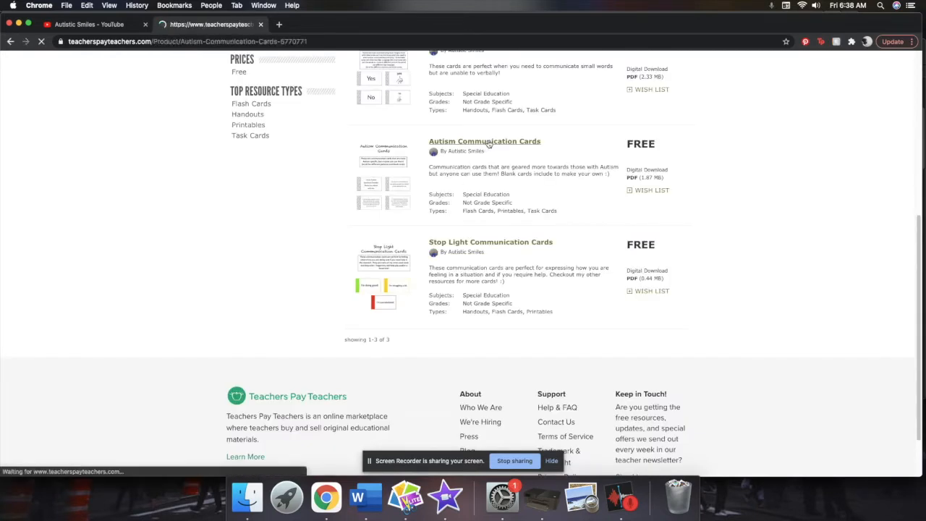
left_click(484, 142)
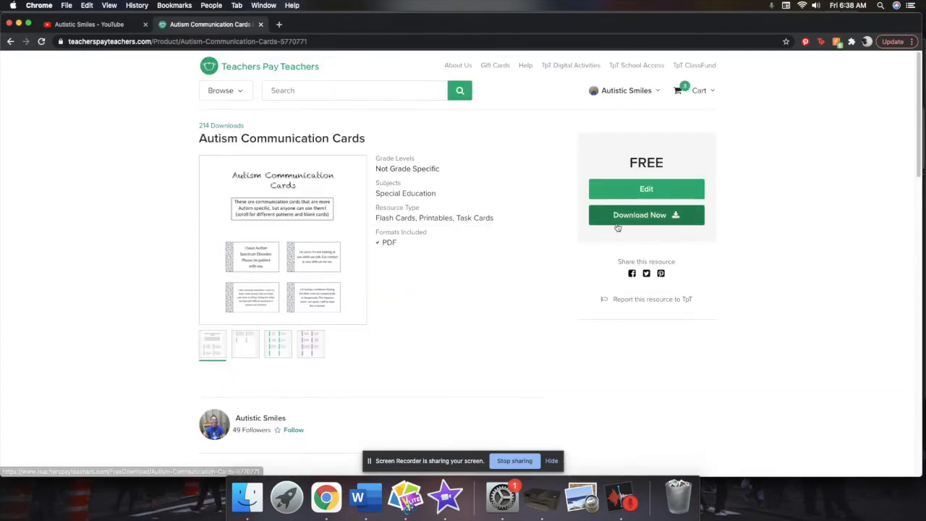
left_click(640, 214)
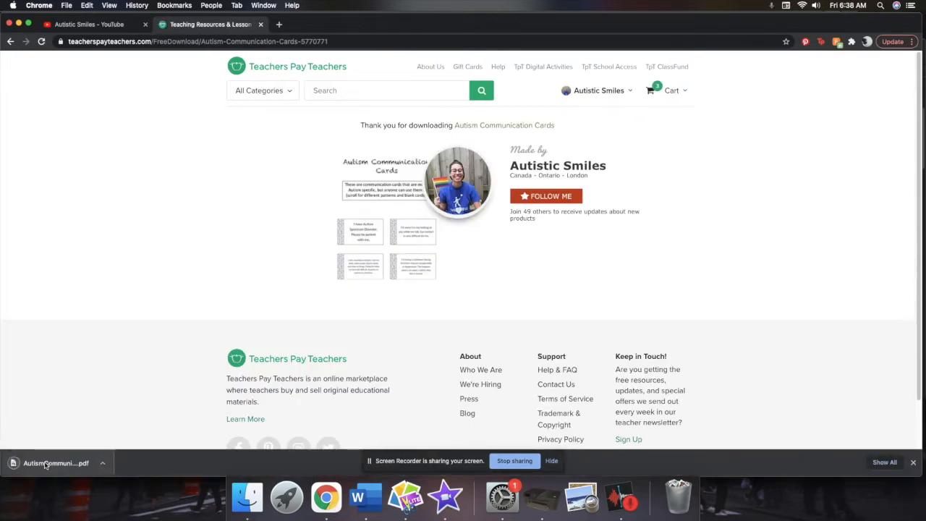
- View the downloaded Autism Communication Cards PDF and scroll through its patterned card pages
left_click(56, 463)
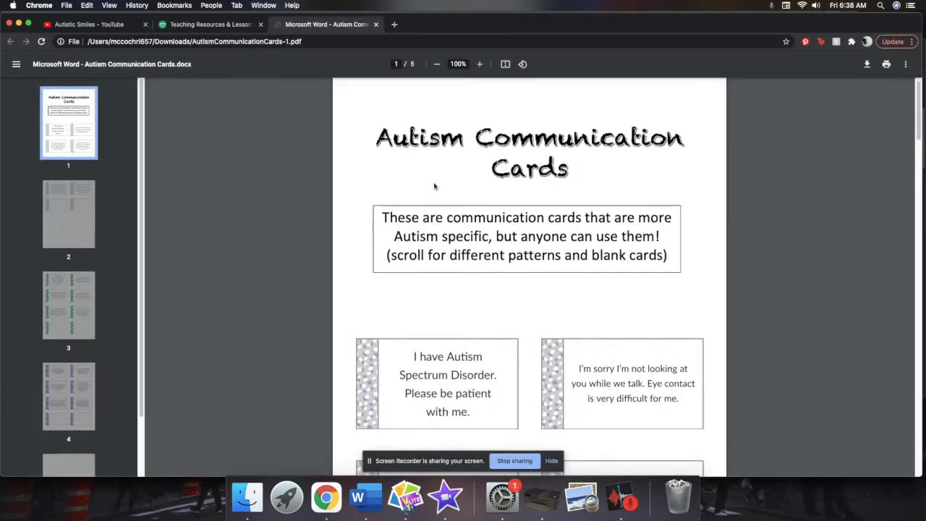
scroll("down", 3)
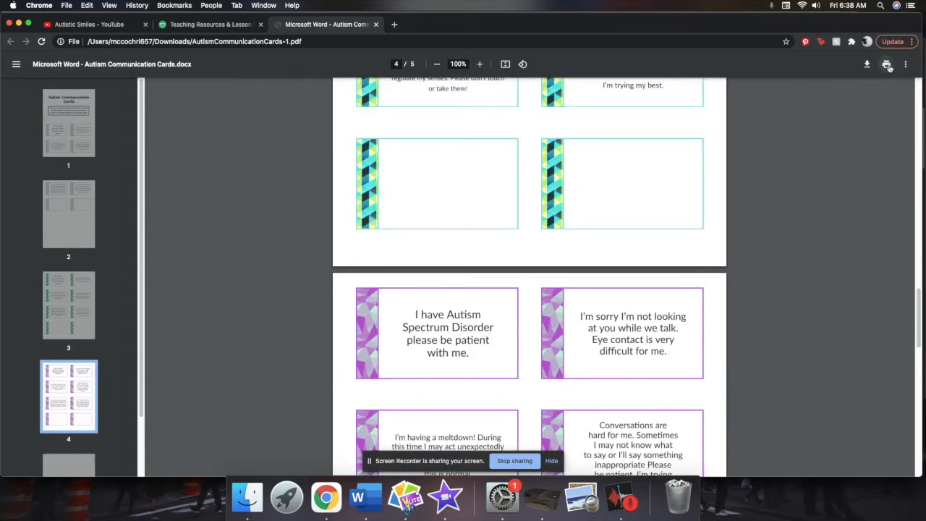
left_click(886, 64)
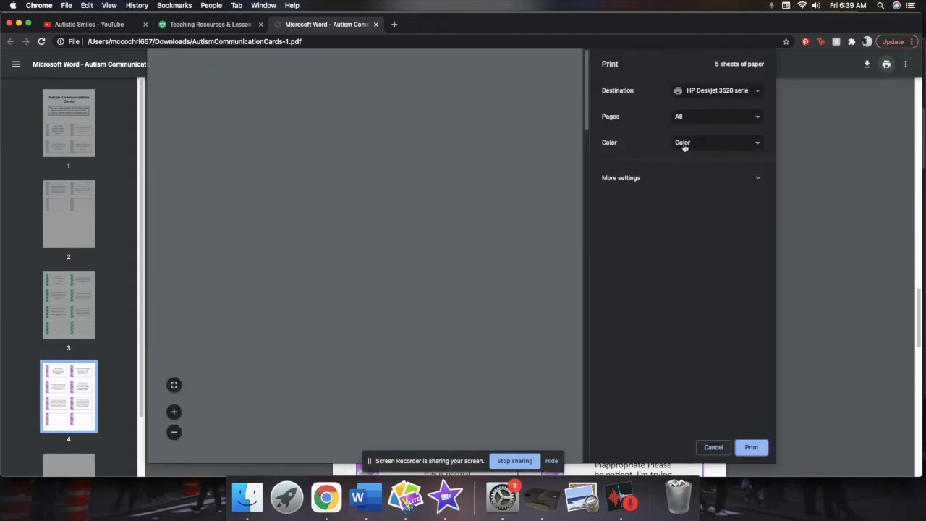
left_click(715, 116)
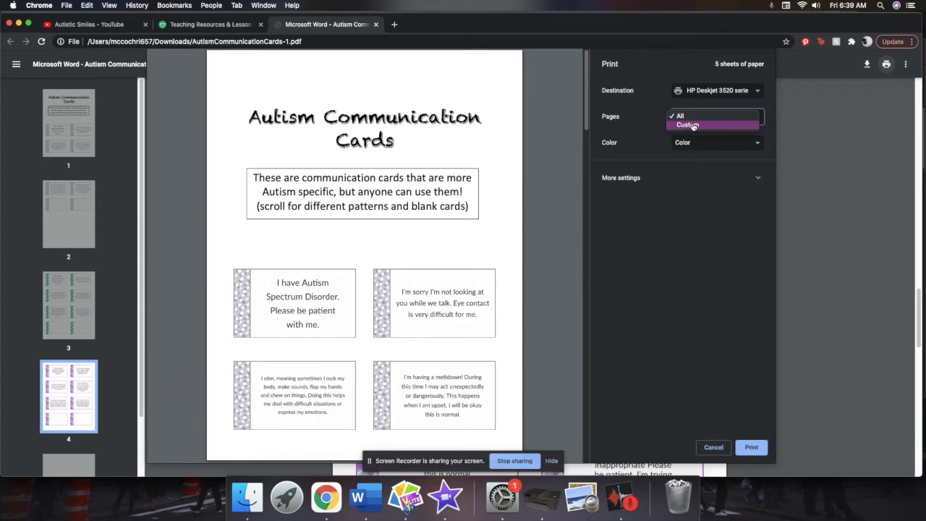
left_click(687, 124)
type("1-2")
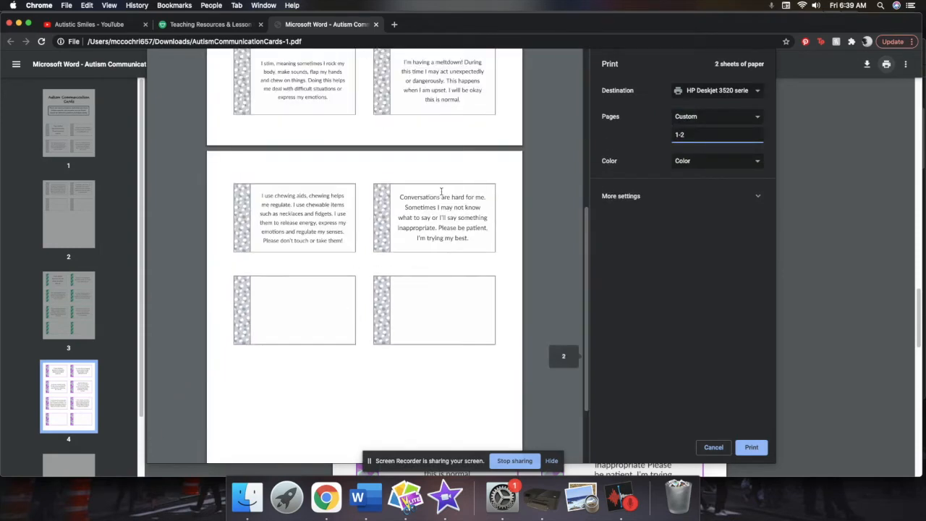
scroll("down", 3)
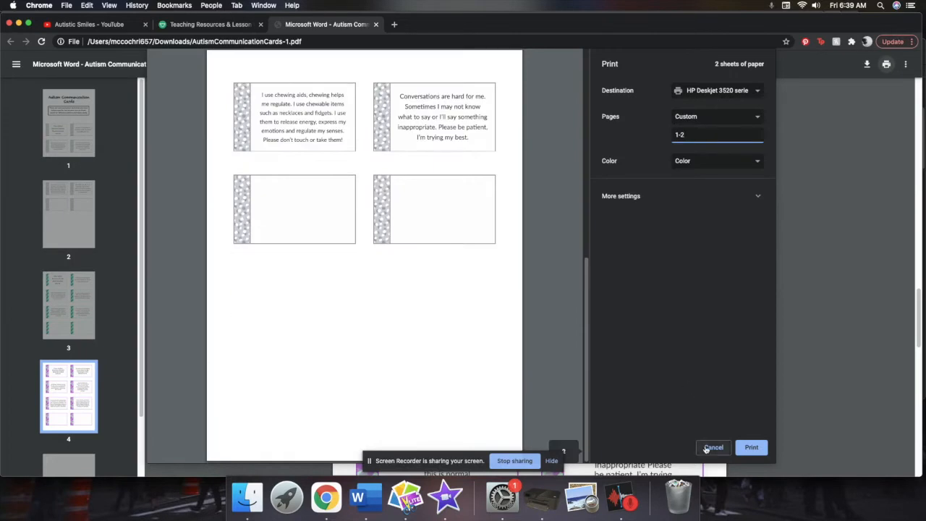
left_click(712, 447)
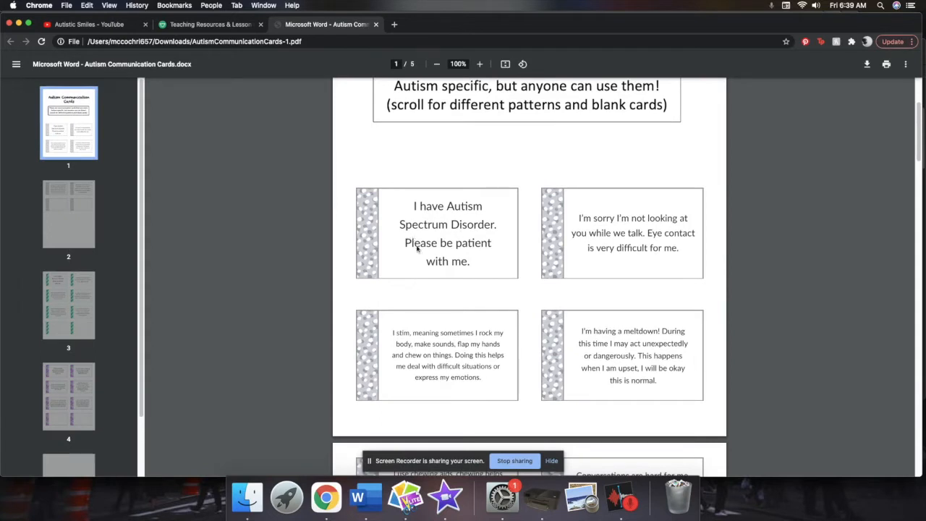
mouse_move(649, 272)
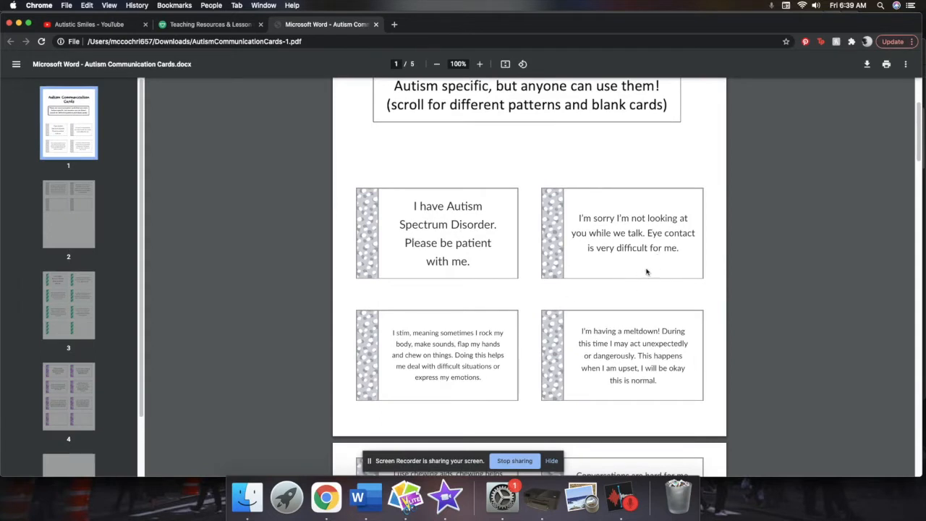
mouse_move(417, 327)
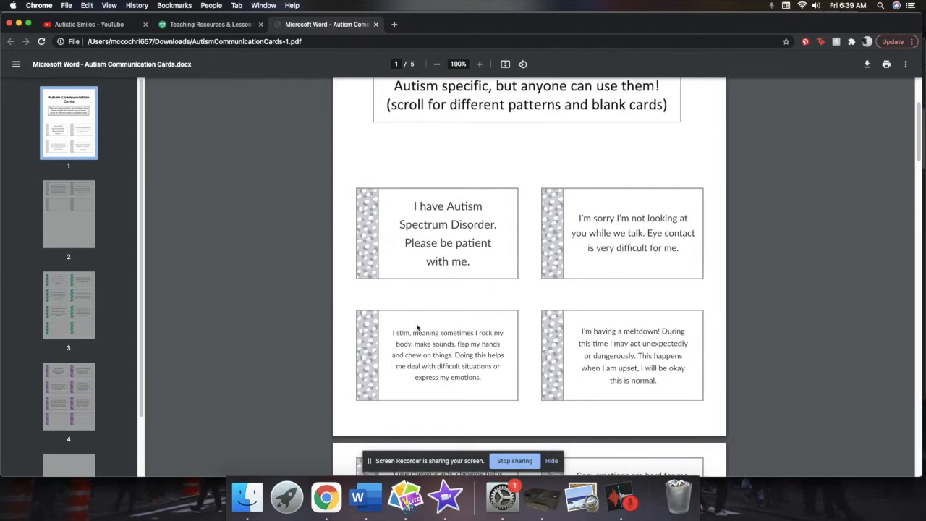
scroll("down", 3)
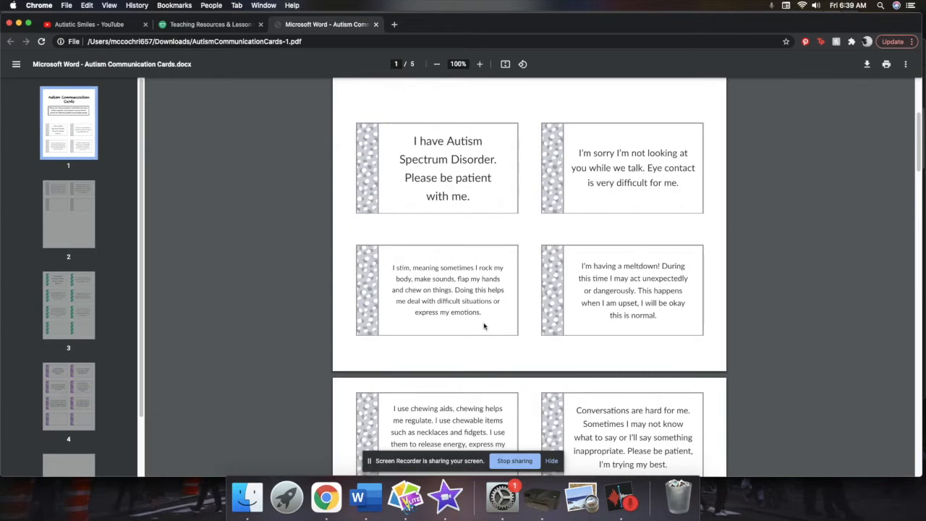
mouse_move(489, 327)
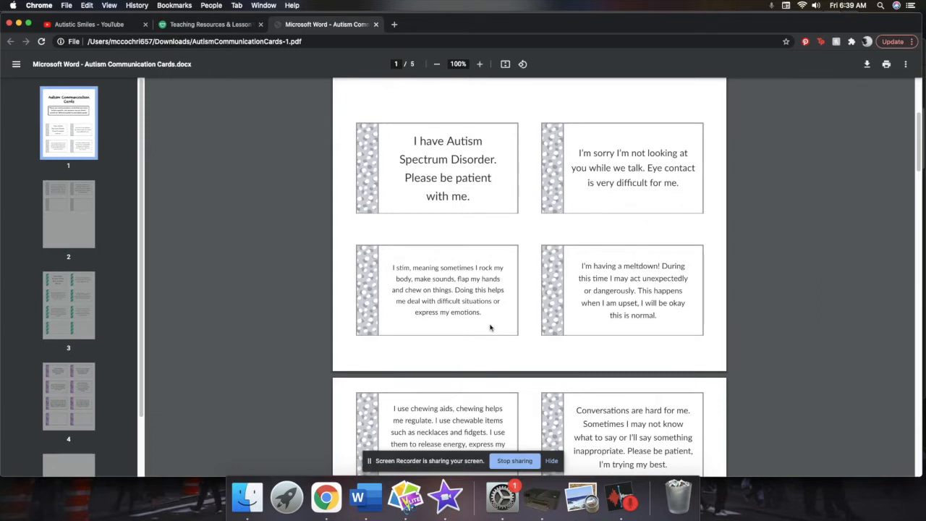
mouse_move(667, 312)
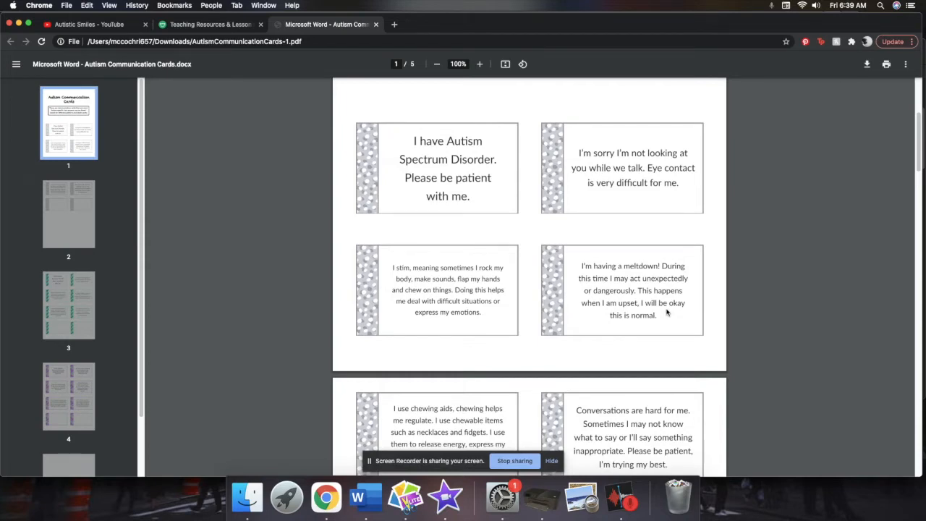
scroll("down", 3)
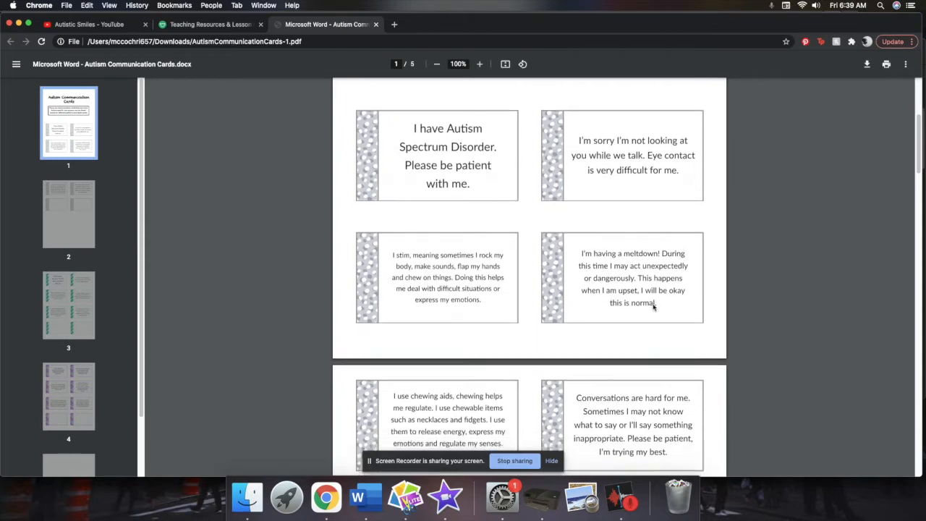
scroll("down", 3)
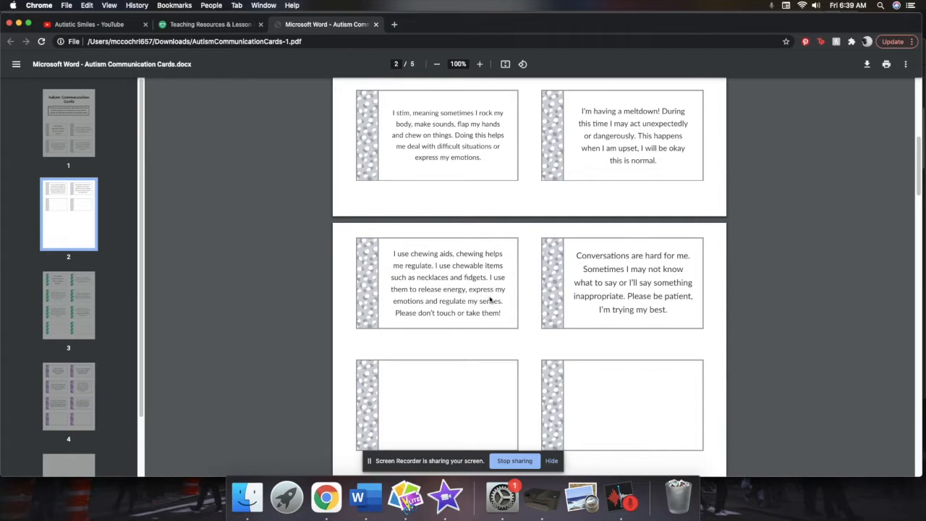
scroll("down", 3)
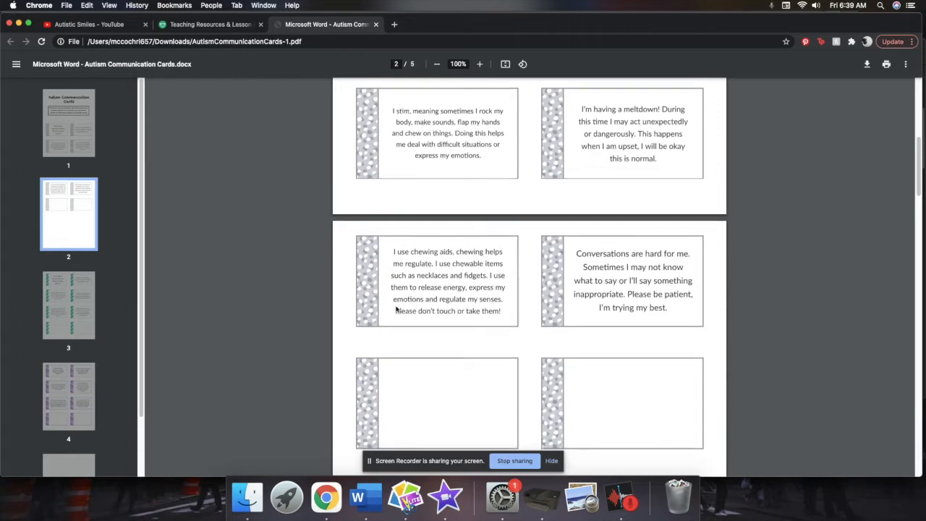
mouse_move(678, 308)
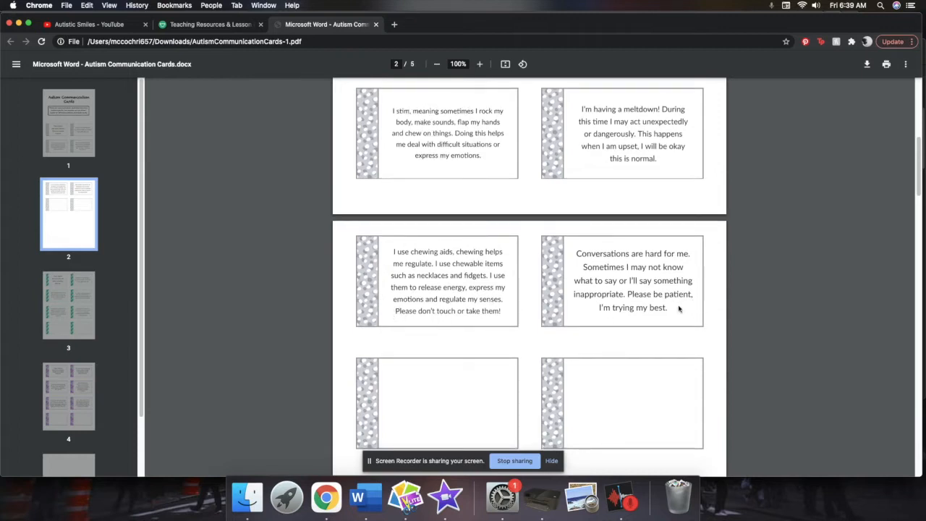
mouse_move(673, 312)
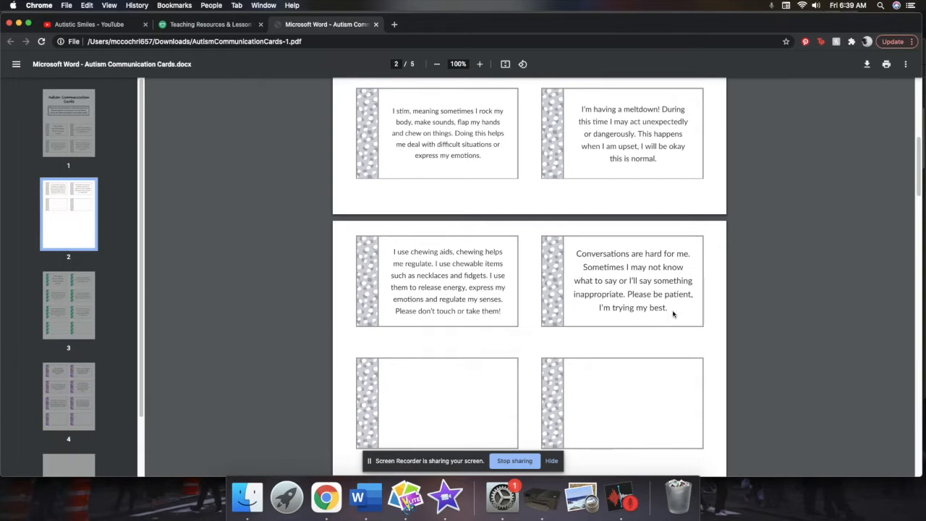
scroll("down", 3)
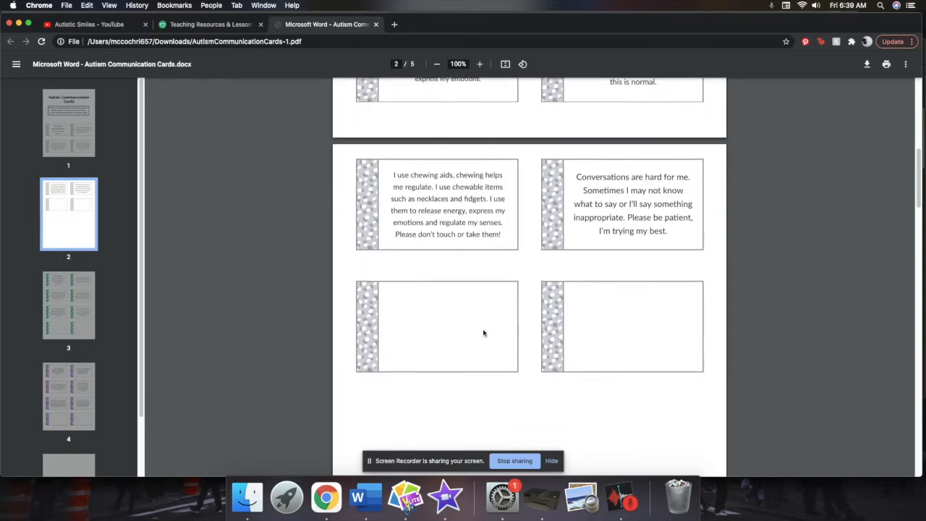
mouse_move(547, 330)
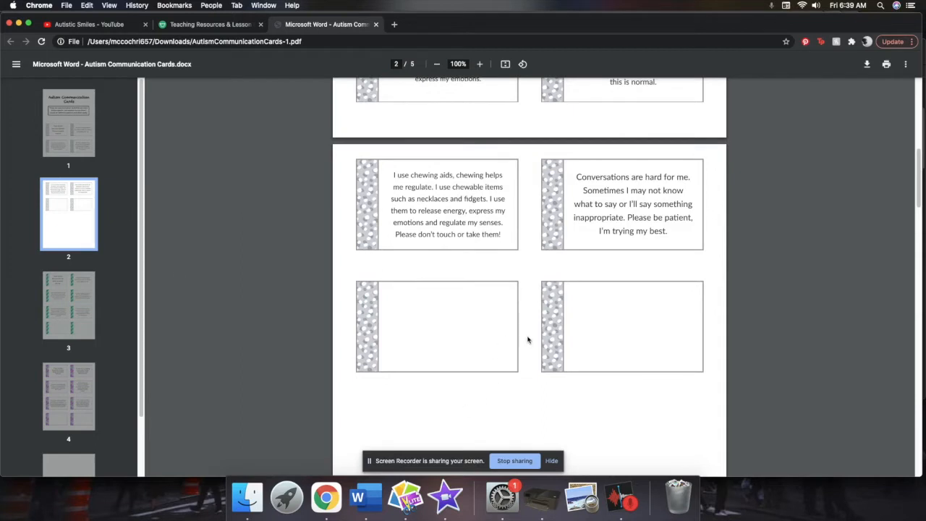
scroll("down", 3)
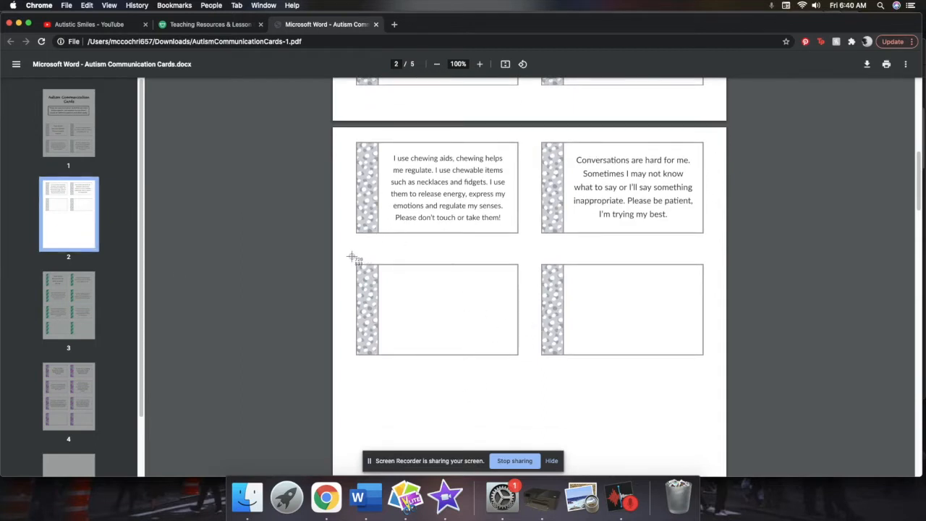
mouse_move(525, 361)
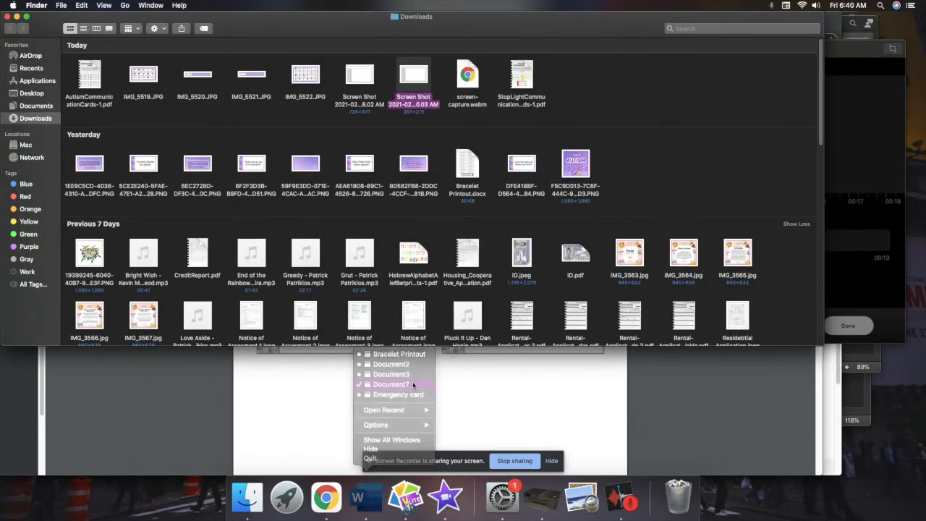
- Bring up the recent Word document holding the blank card with grey patterned sidebar
left_click(391, 385)
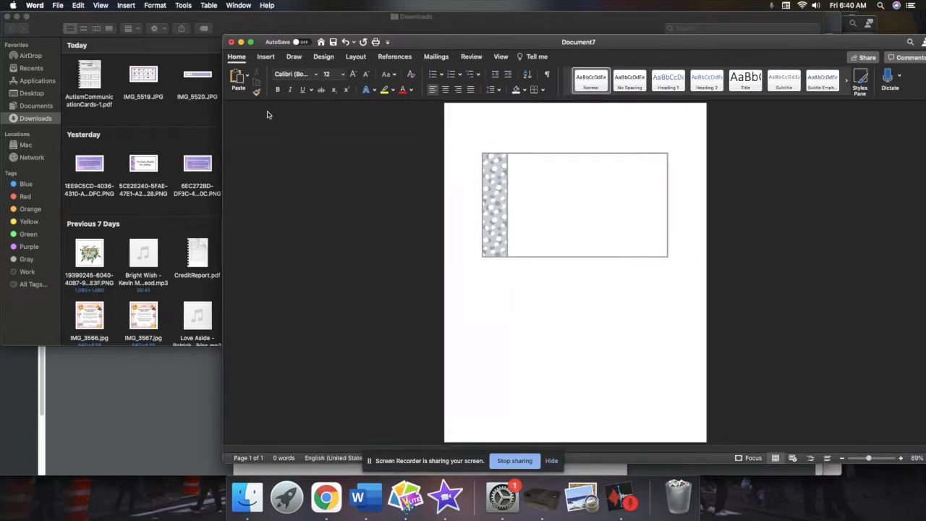
- Draw a text box over the card's blank area and enter the greeting "Hi I'm Chris"
left_click(250, 40)
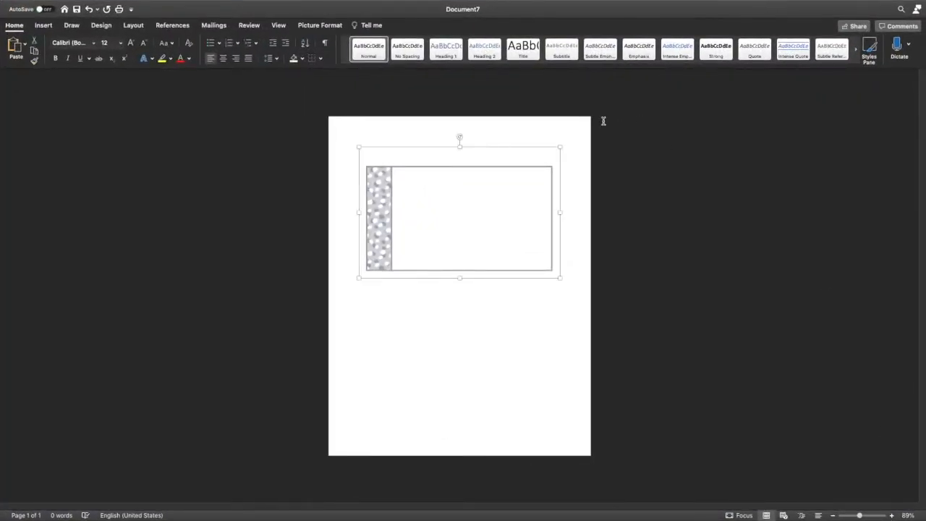
left_click(558, 275)
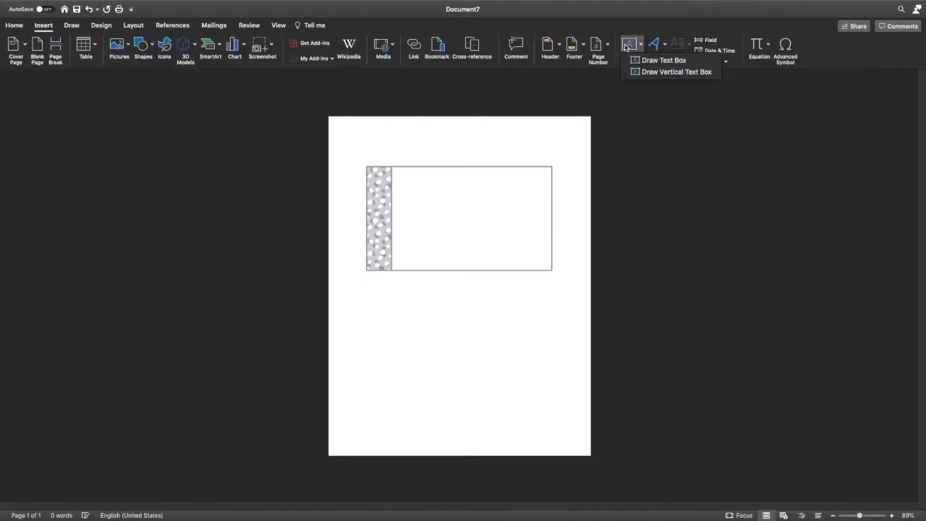
left_click(663, 61)
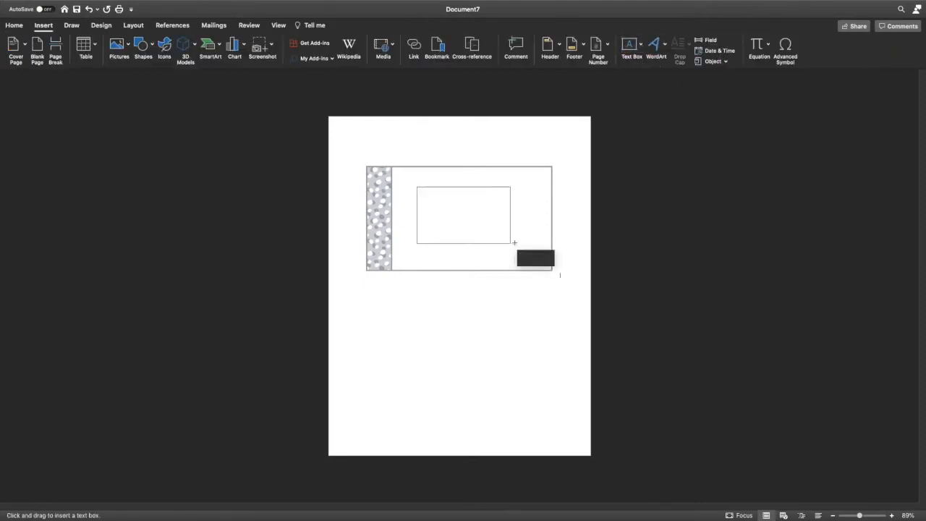
left_click_drag(417, 188, 532, 261)
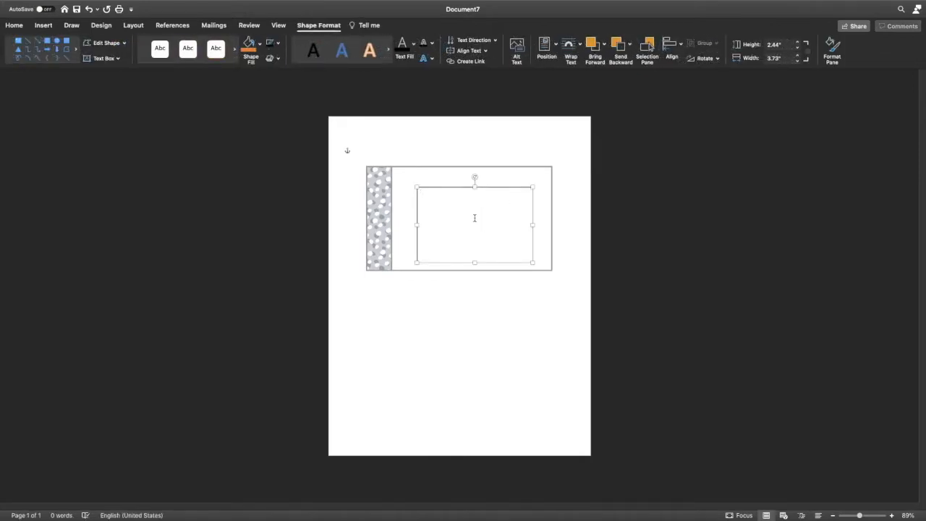
type("Hi")
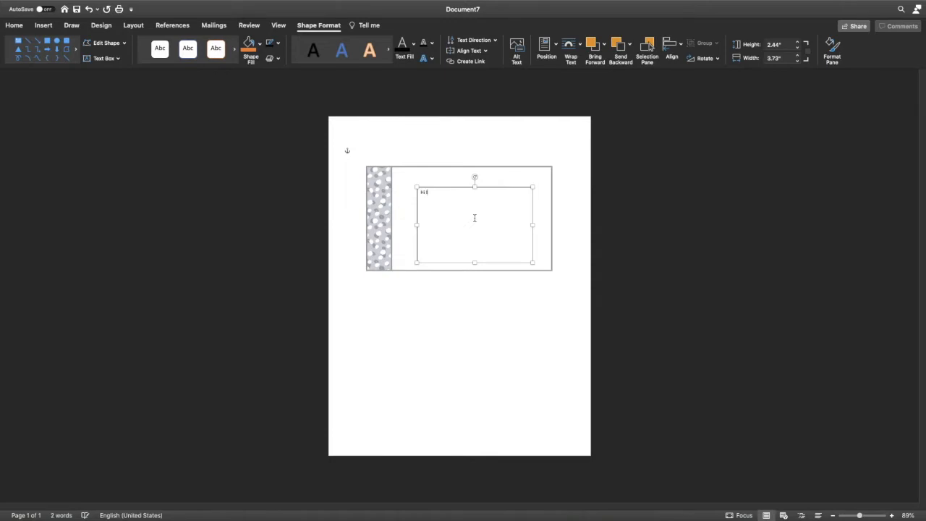
type("I'm Chris")
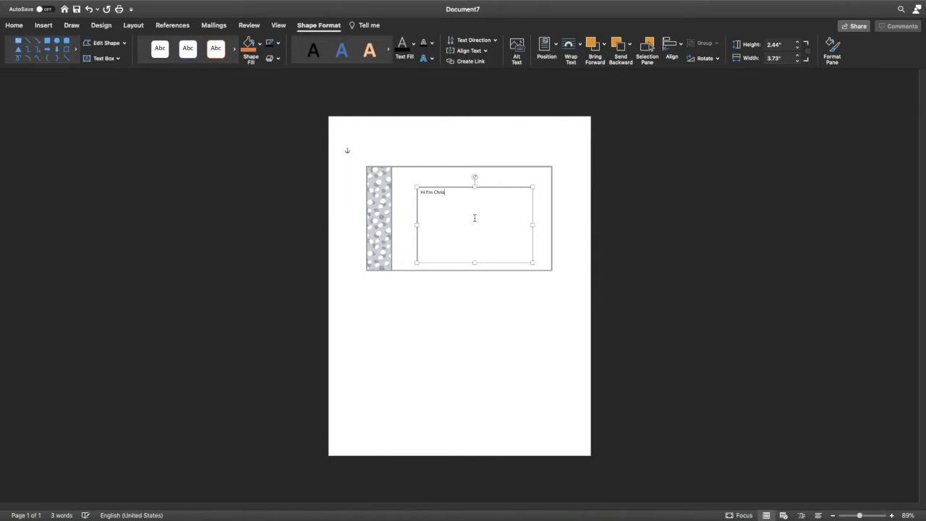
left_click_drag(475, 262, 475, 199)
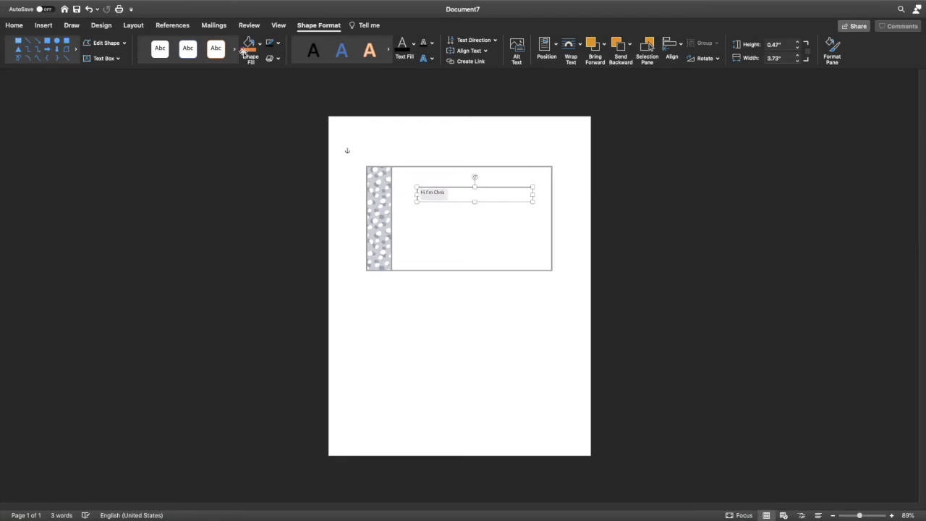
- Set the greeting in large Comic Sans and position it across the top of the card
left_click(15, 25)
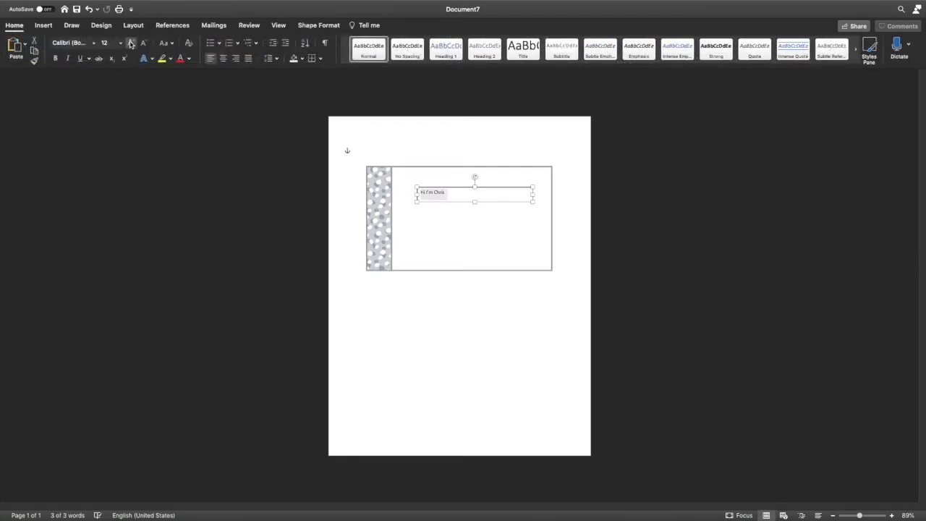
left_click(130, 43)
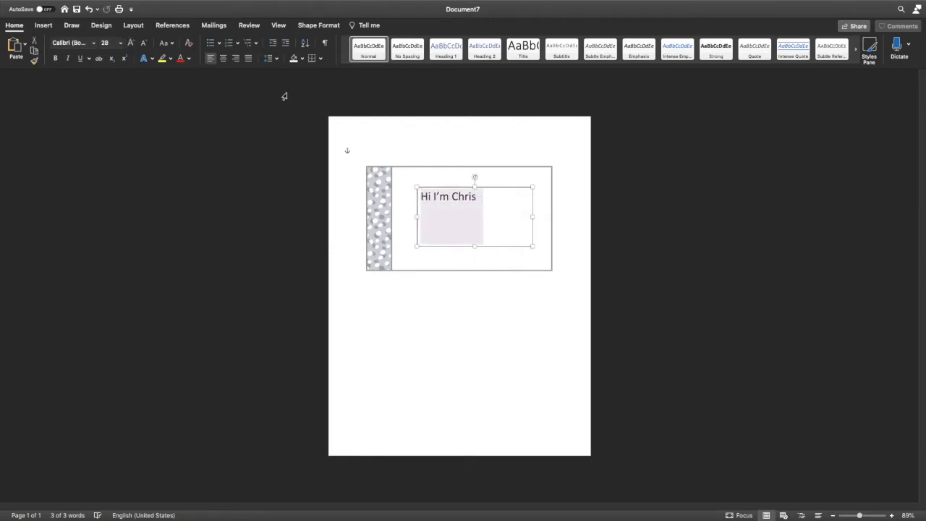
left_click(93, 44)
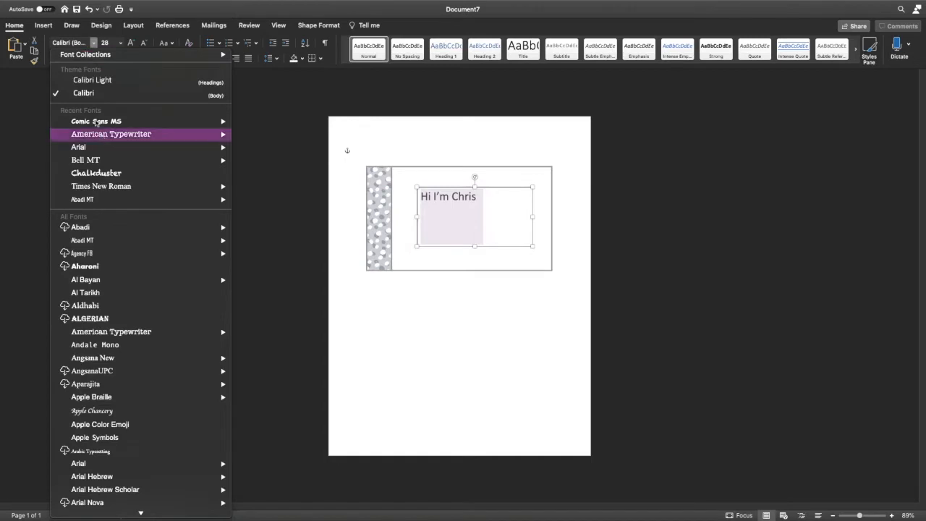
left_click(96, 121)
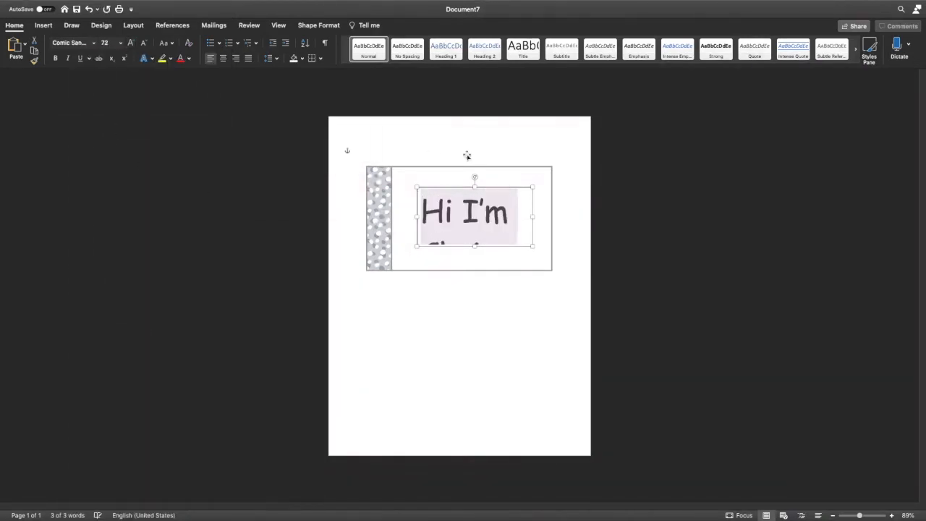
left_click(143, 44)
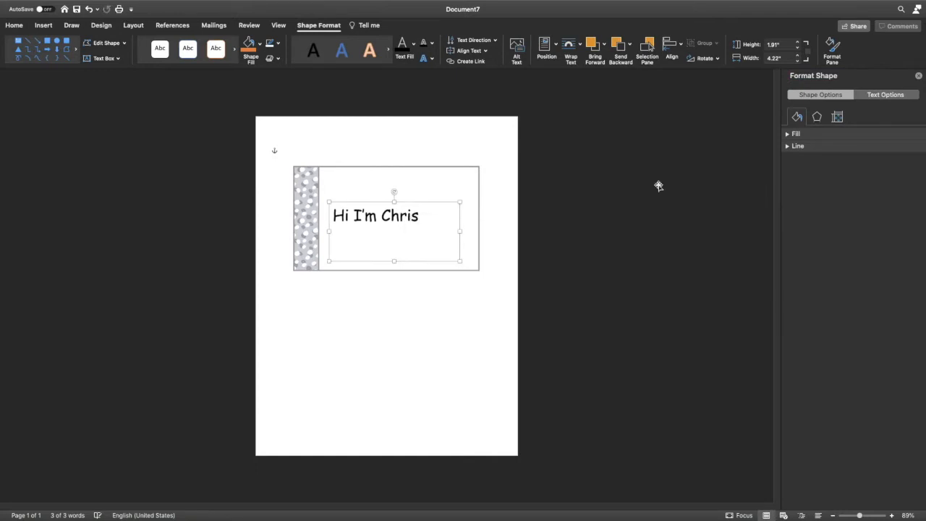
left_click_drag(394, 231, 475, 253)
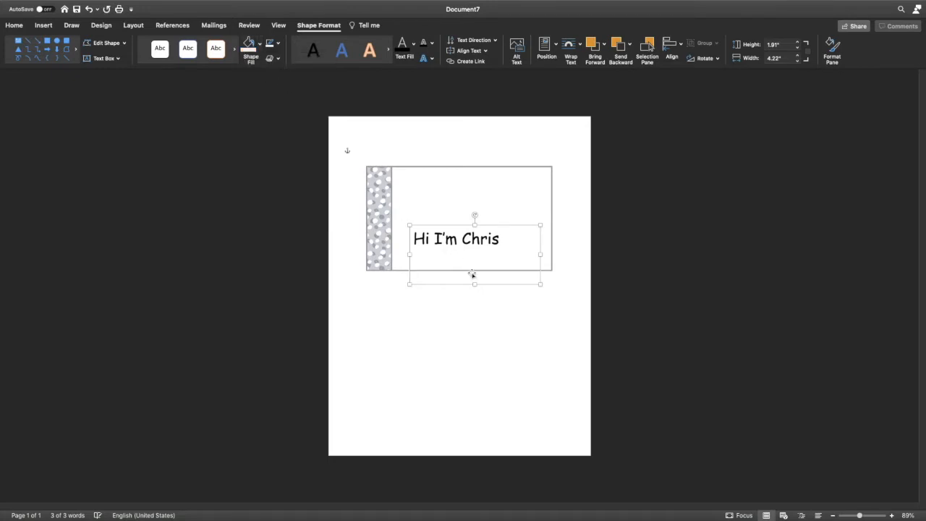
left_click_drag(539, 283, 527, 240)
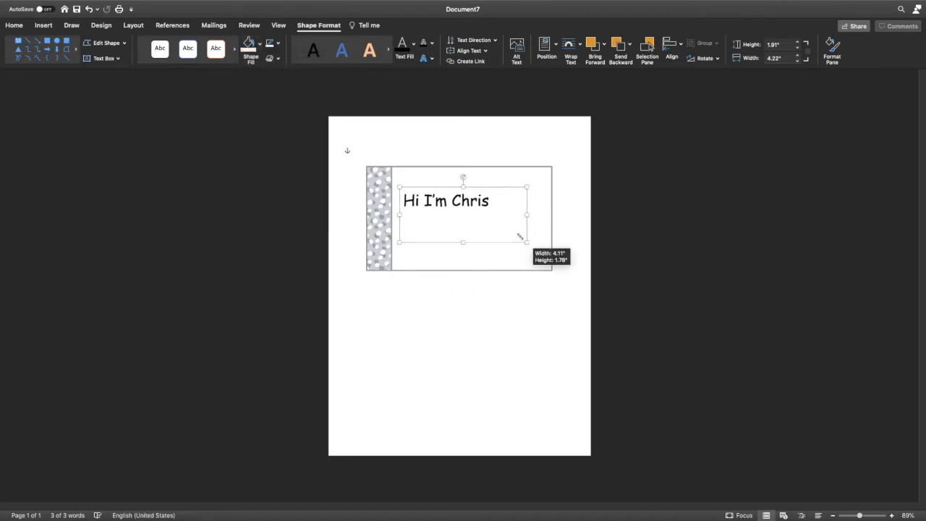
left_click_drag(526, 243, 504, 217)
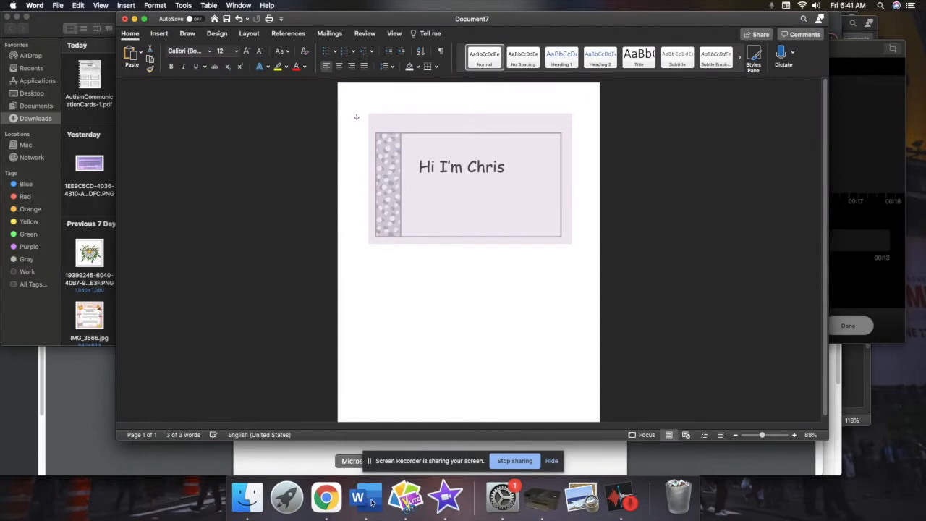
- Select the card's background picture and enter an exact width, trying 3 then 2
left_click(364, 497)
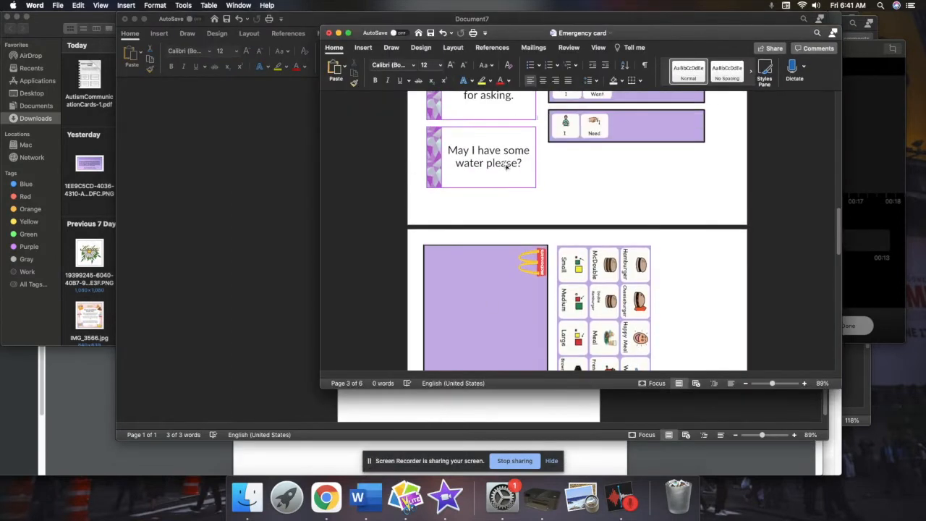
left_click(480, 160)
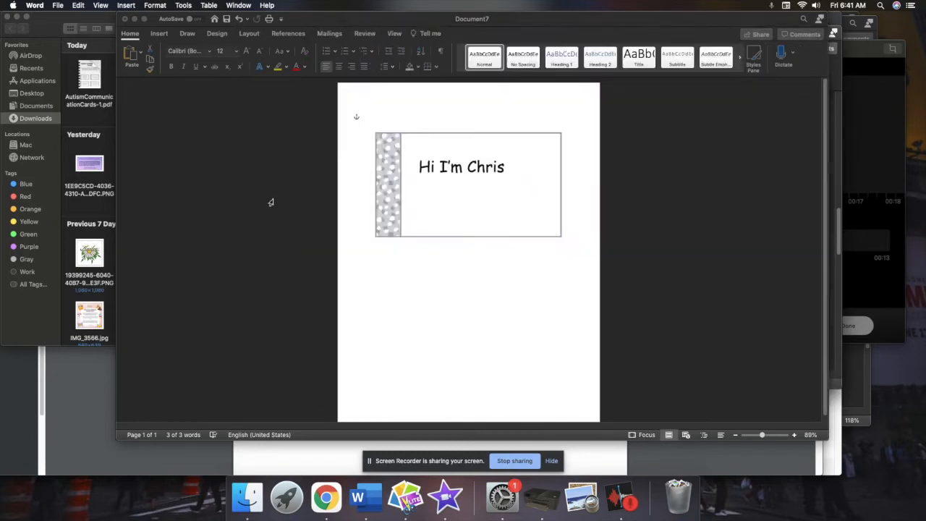
left_click(469, 185)
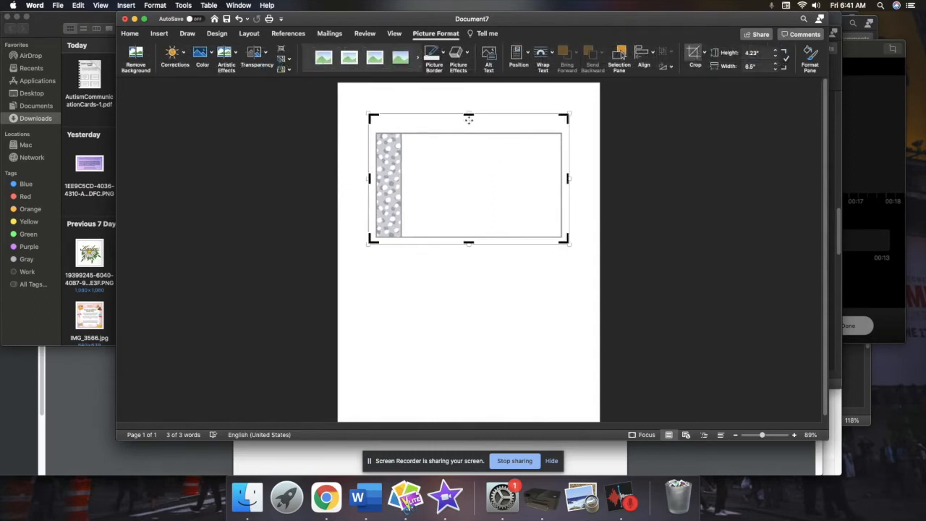
left_click_drag(567, 243, 567, 226)
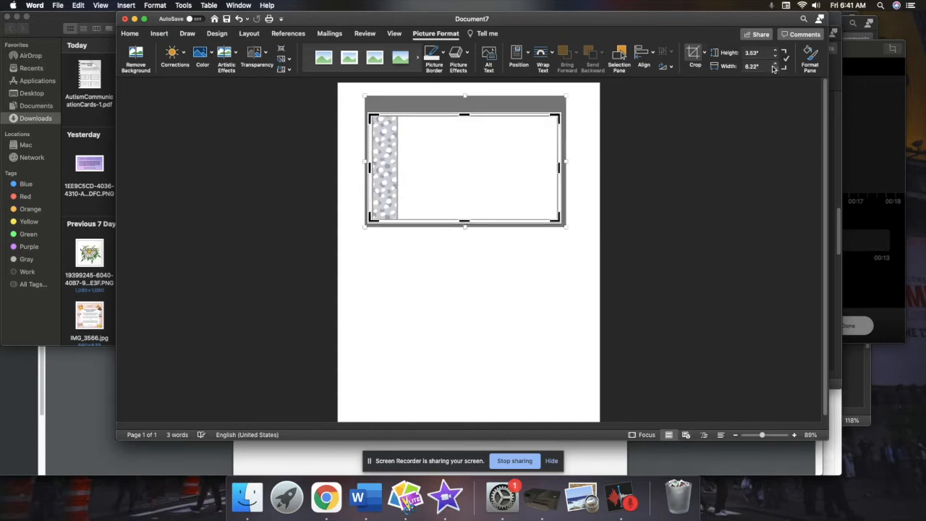
left_click(759, 66)
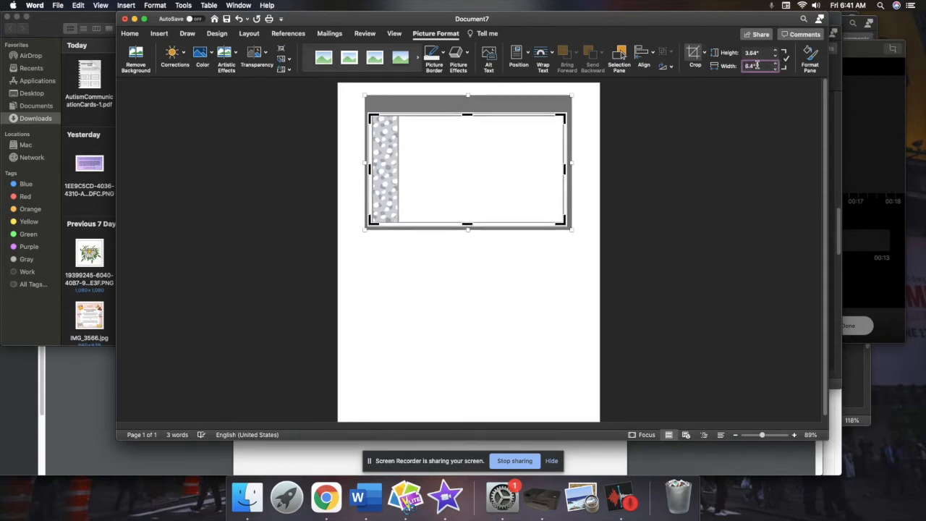
type("3\"")
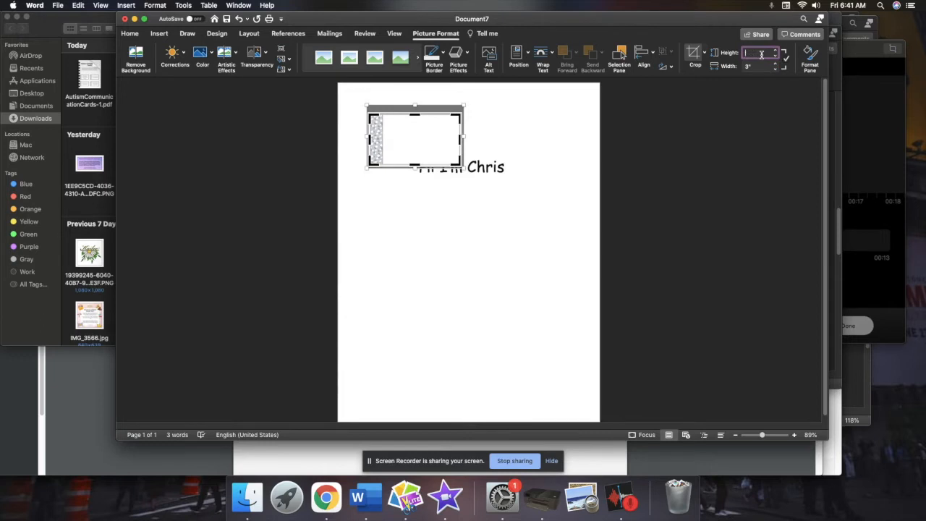
type("2")
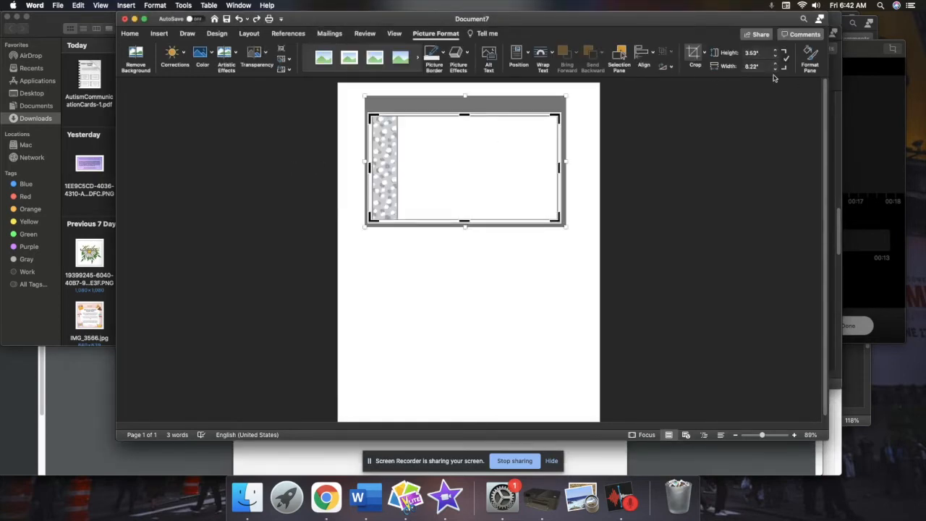
- Shrink the whole greeting card with its sidebar into the page's top-left corner
left_click(759, 67)
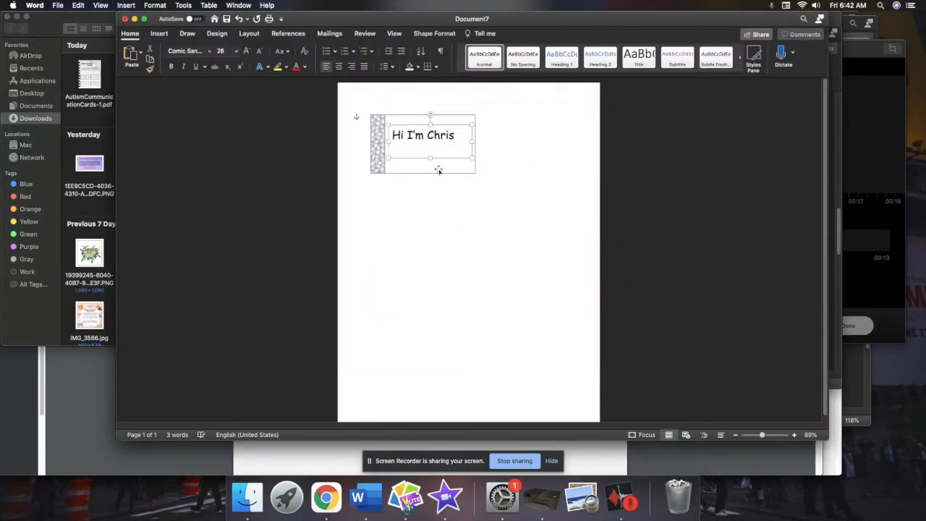
left_click(492, 165)
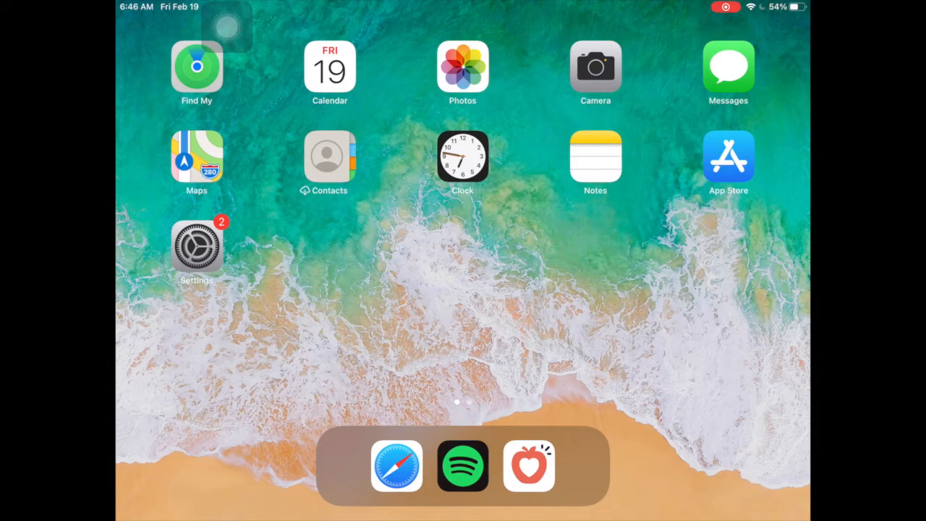
- Launch Adobe Spark Post to its My Posts gallery of saved communication cards
left_click(727, 156)
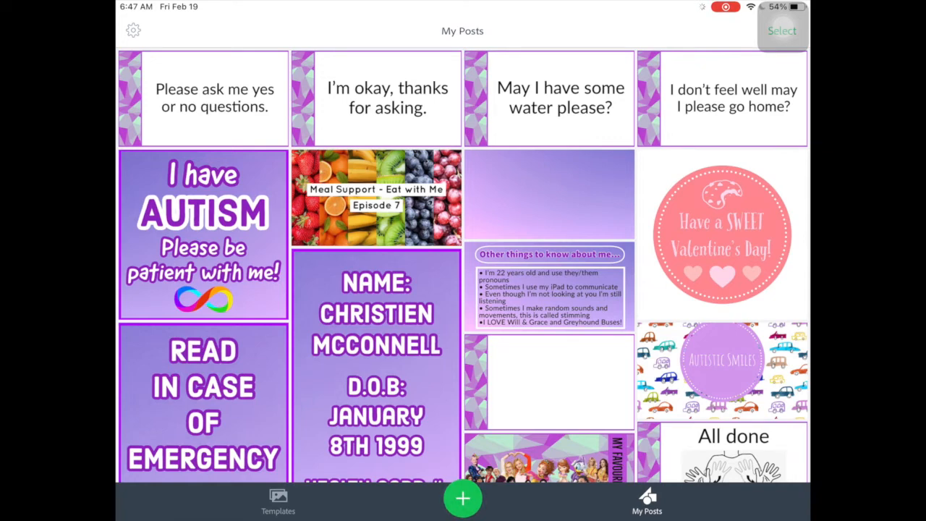
- Start a new post, dismiss the watermark offer and make it a widescreen 16:9 card
left_click(463, 497)
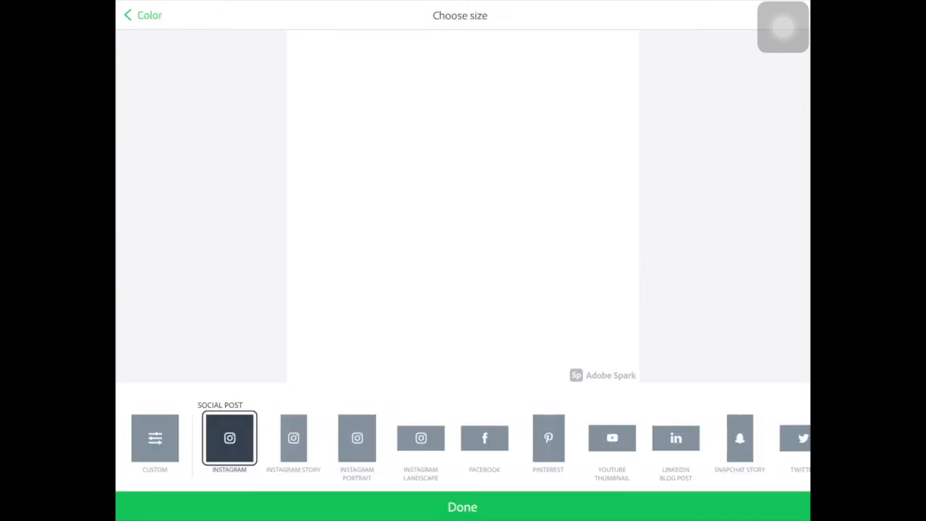
left_click(602, 374)
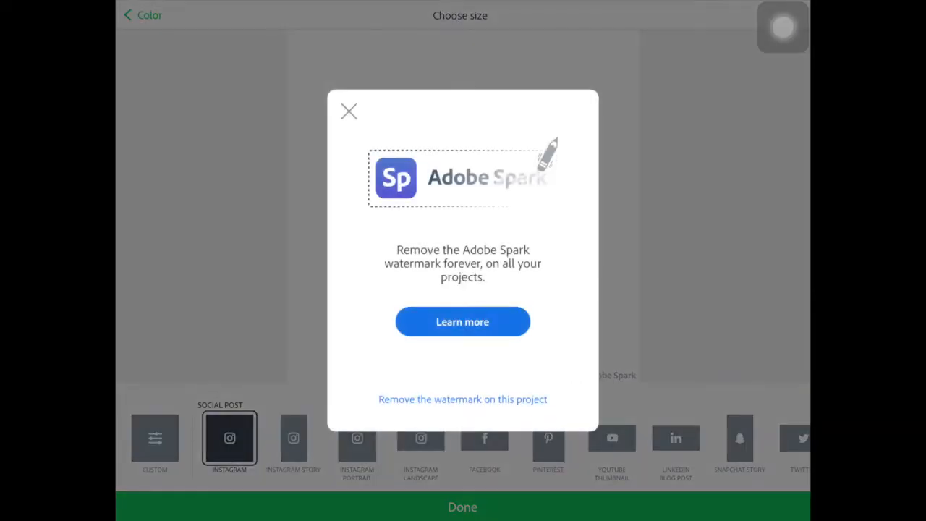
left_click(348, 111)
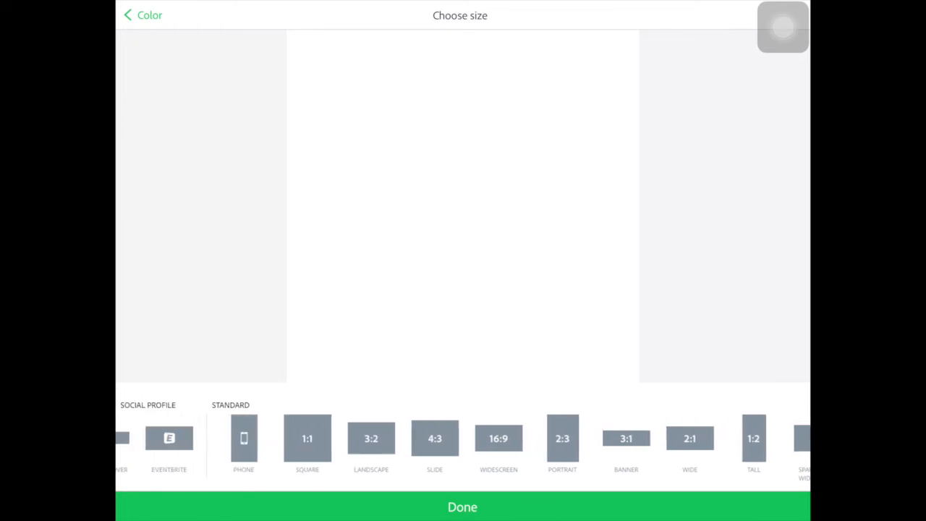
left_click(497, 438)
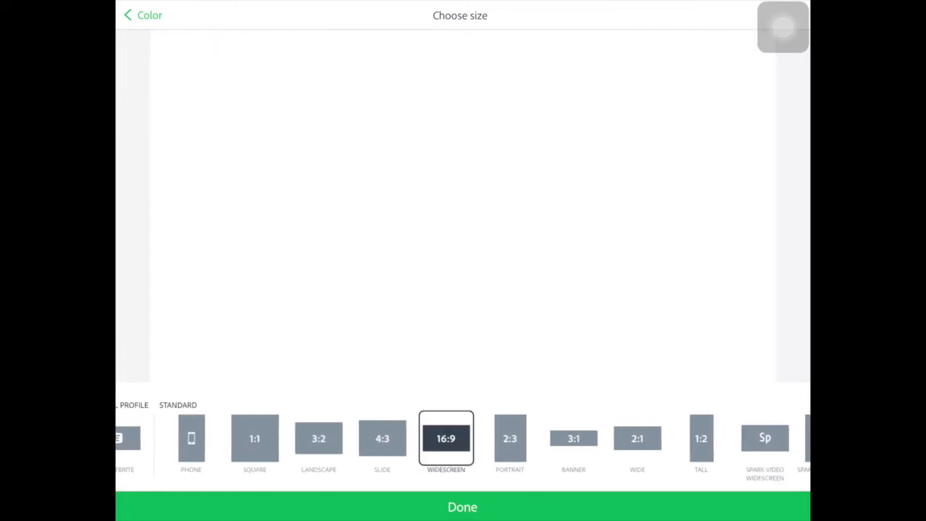
left_click(463, 506)
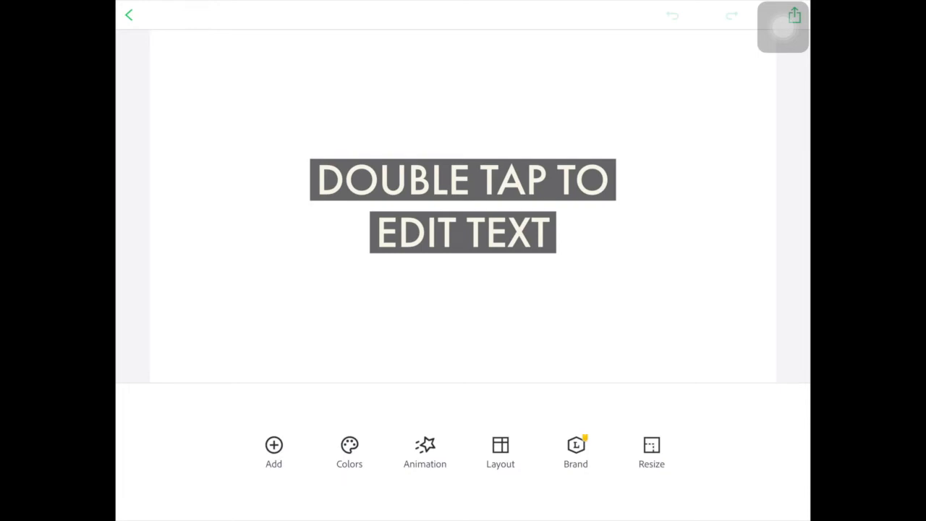
- Delete the placeholder text so the card is blank
double_click(463, 205)
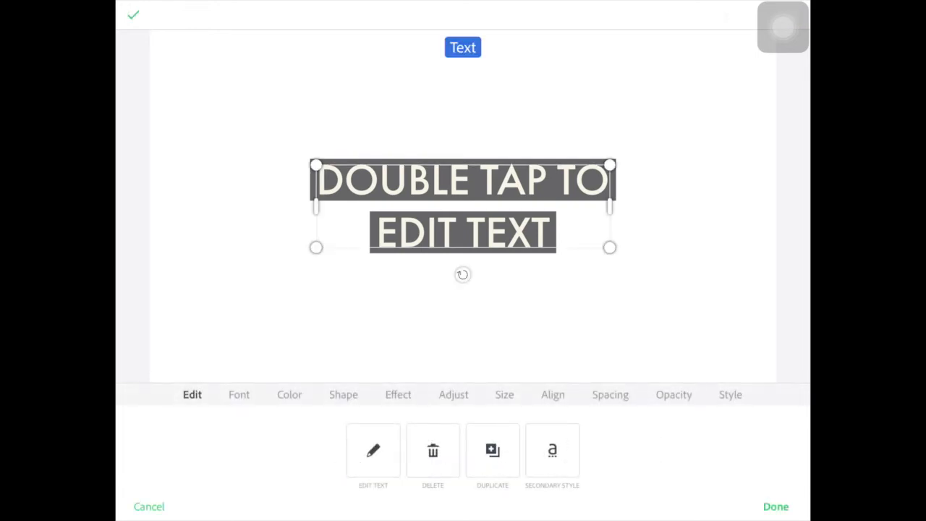
left_click(776, 506)
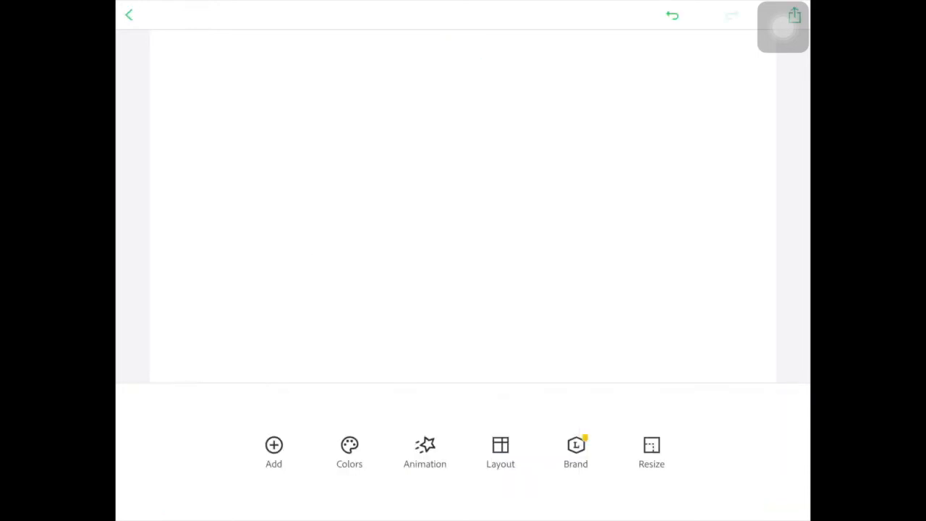
left_click(671, 14)
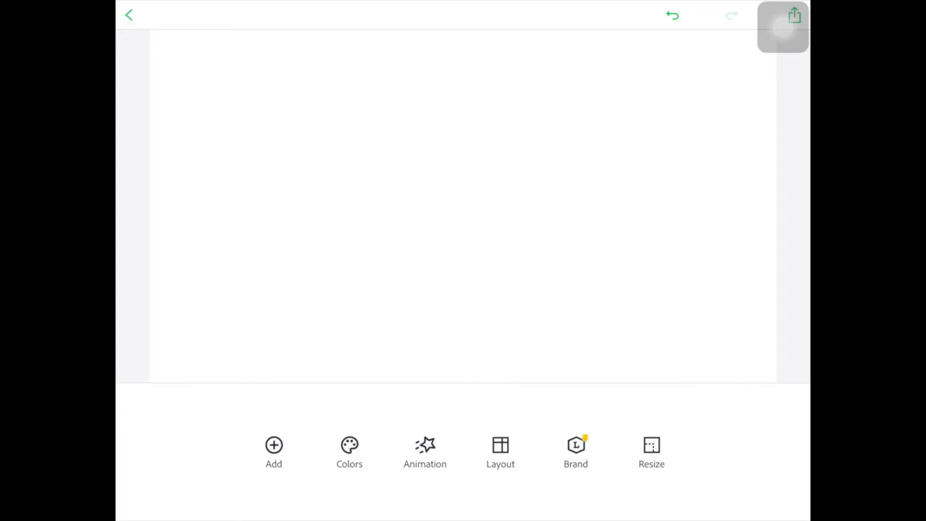
- Split the card into two columns with a thin left sidebar and a wide white cell
left_click(501, 452)
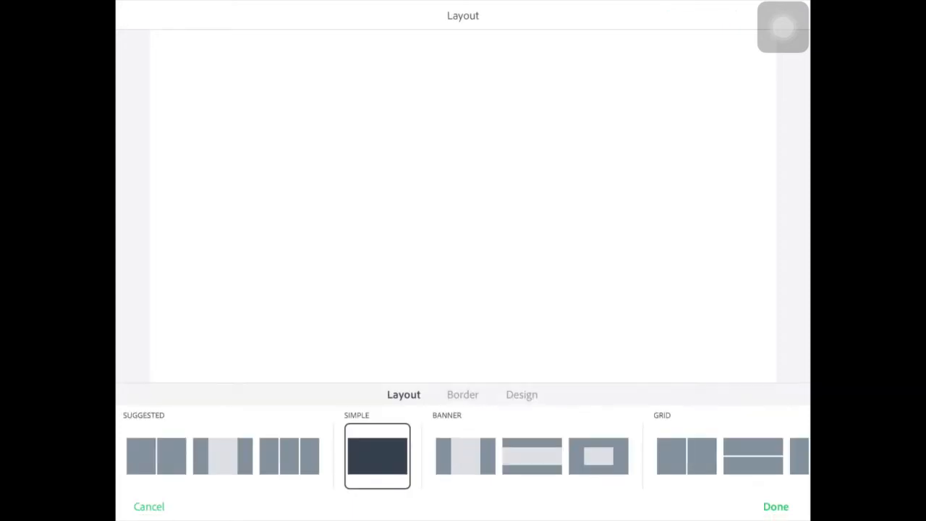
scroll("right", 3)
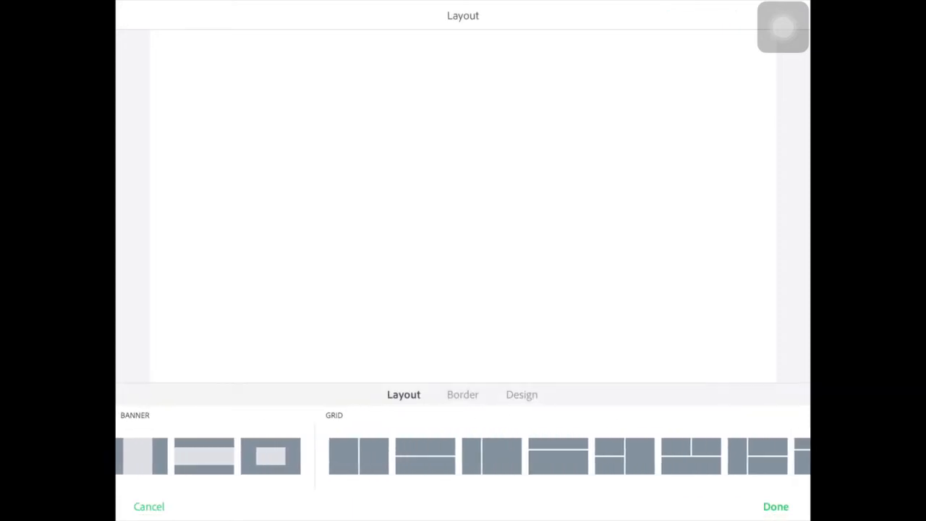
left_click(359, 456)
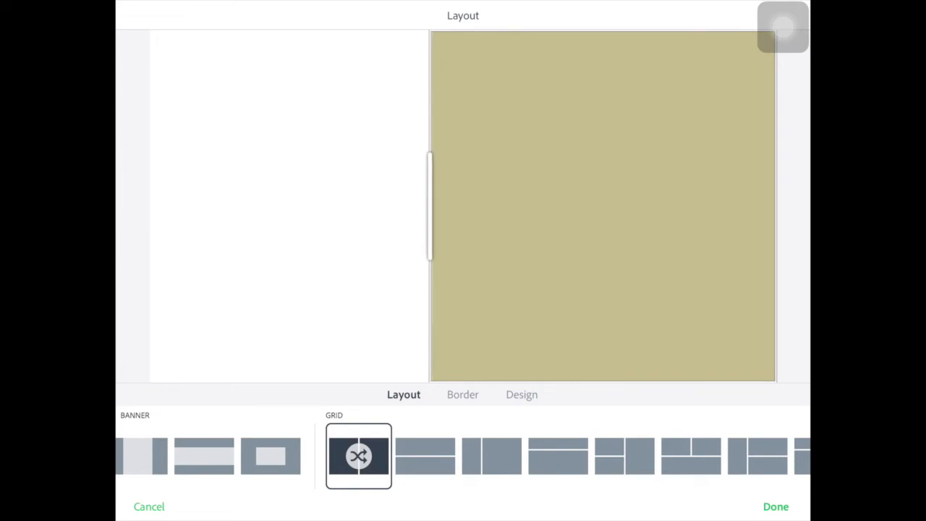
left_click_drag(429, 205, 251, 205)
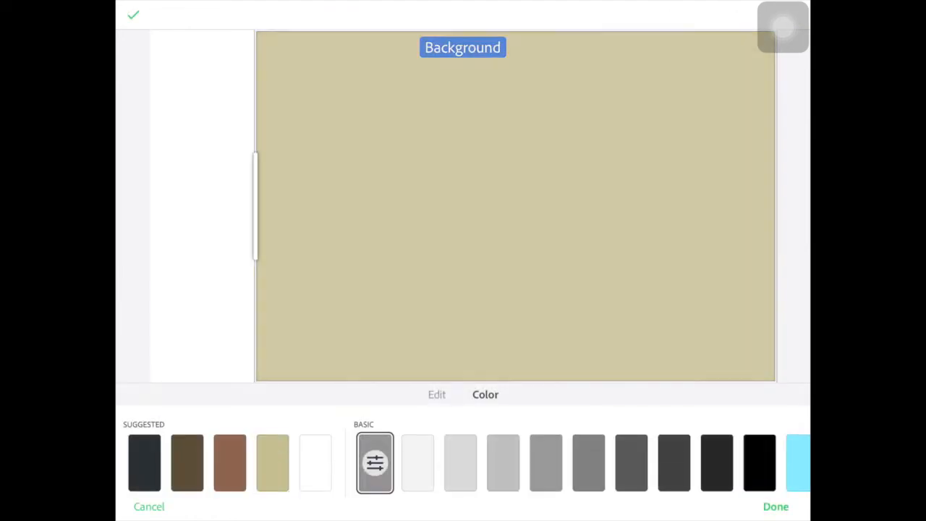
left_click(373, 462)
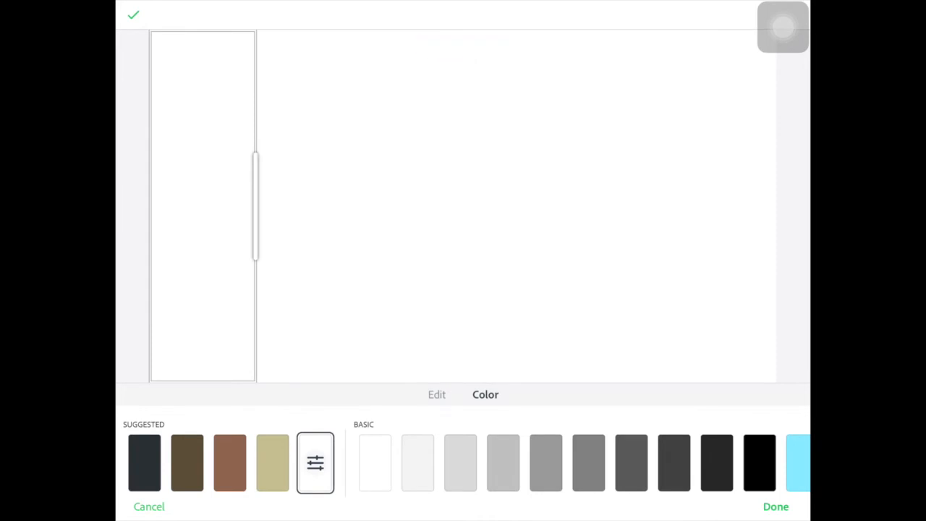
- Fill the left sidebar with the purple Abstract pattern found by searching 'purple'
left_click(437, 393)
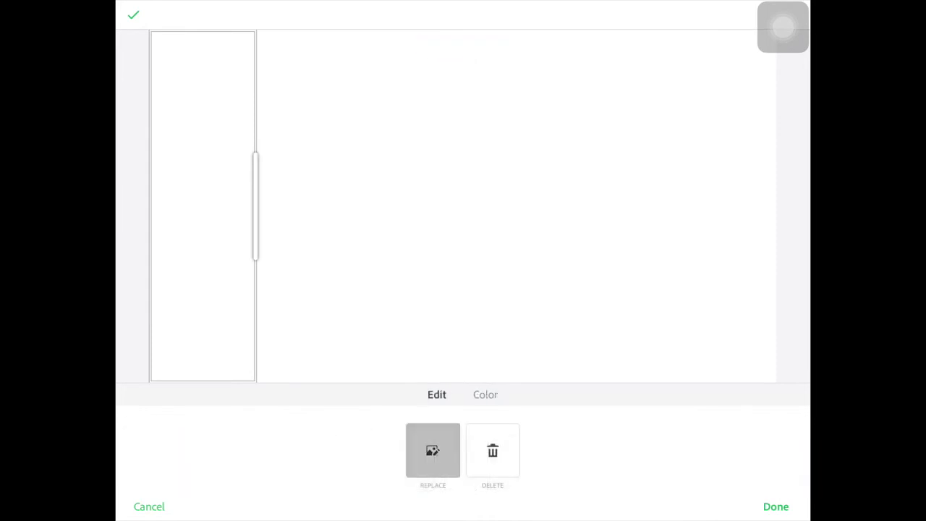
left_click(433, 452)
type("p")
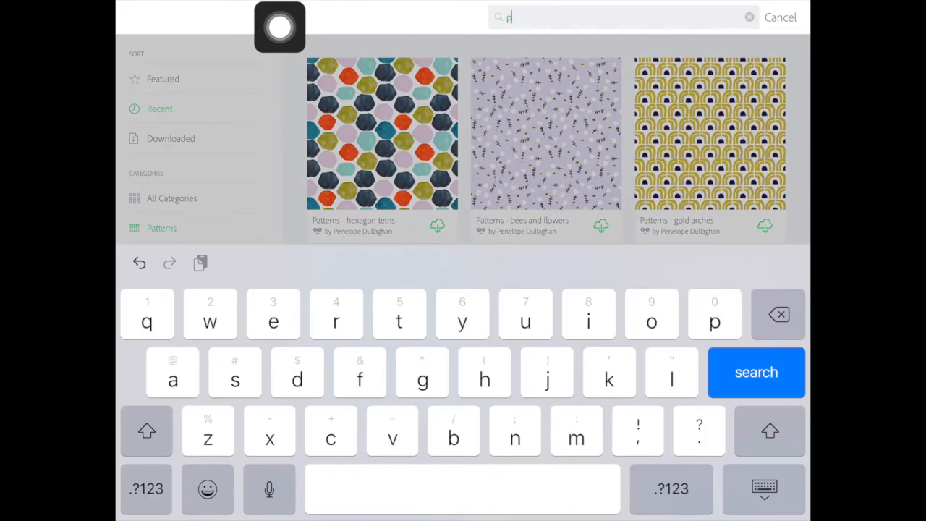
type("urple")
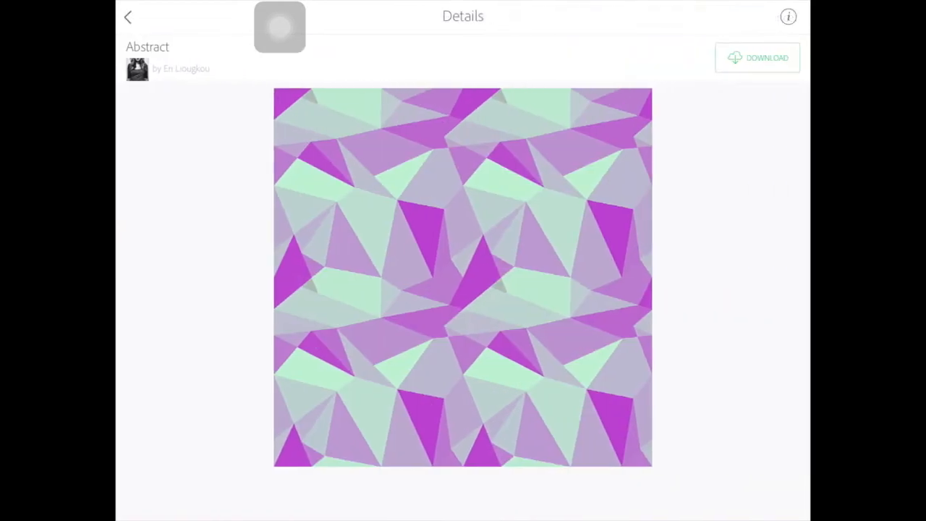
left_click(757, 58)
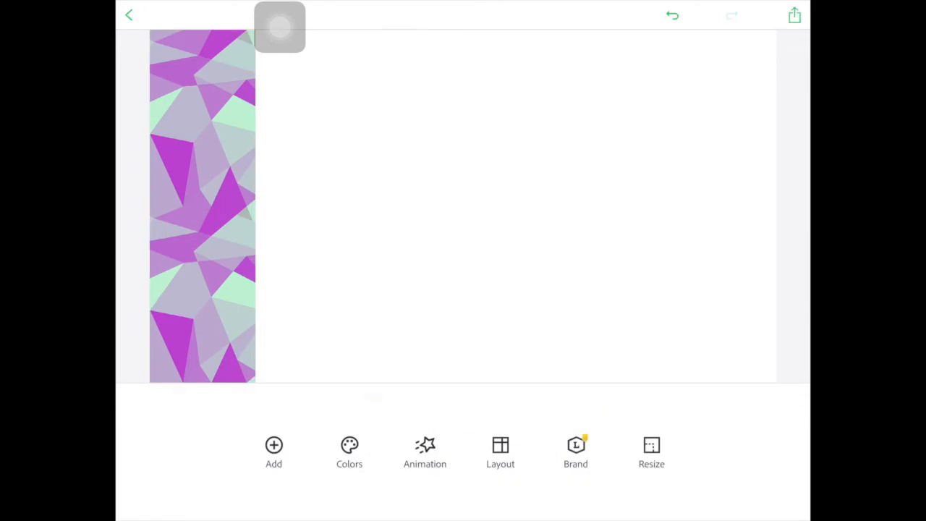
- Review the sidebar image's replace options and back out without changing the pattern
left_click(203, 205)
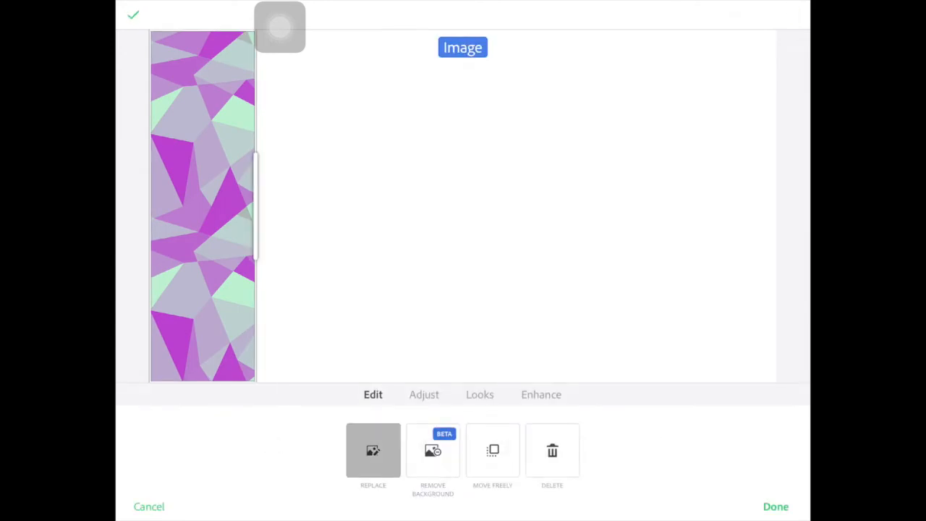
left_click(373, 449)
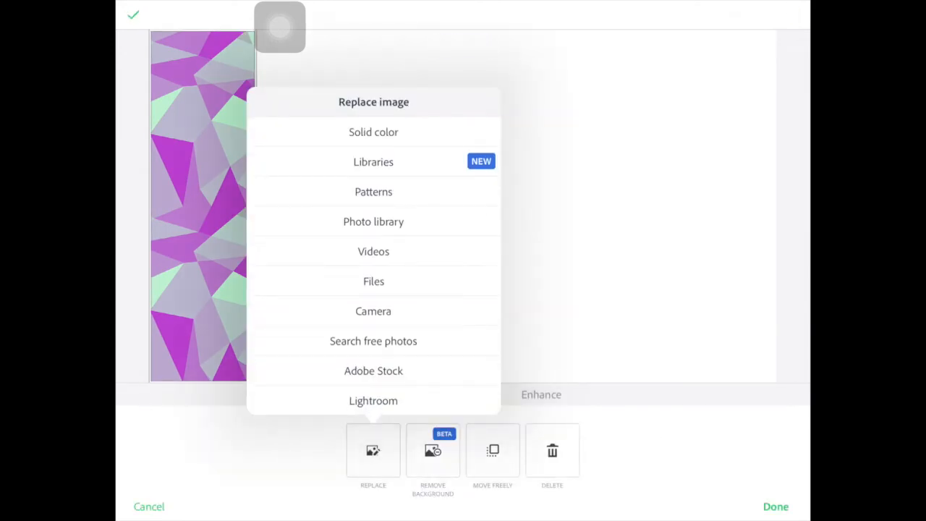
left_click(373, 222)
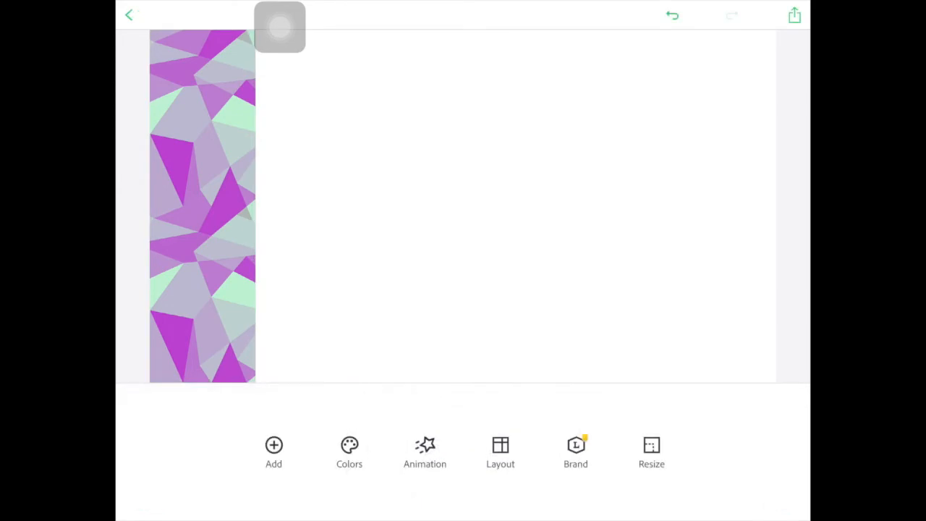
- Give the card a thin border of width 3
left_click(500, 452)
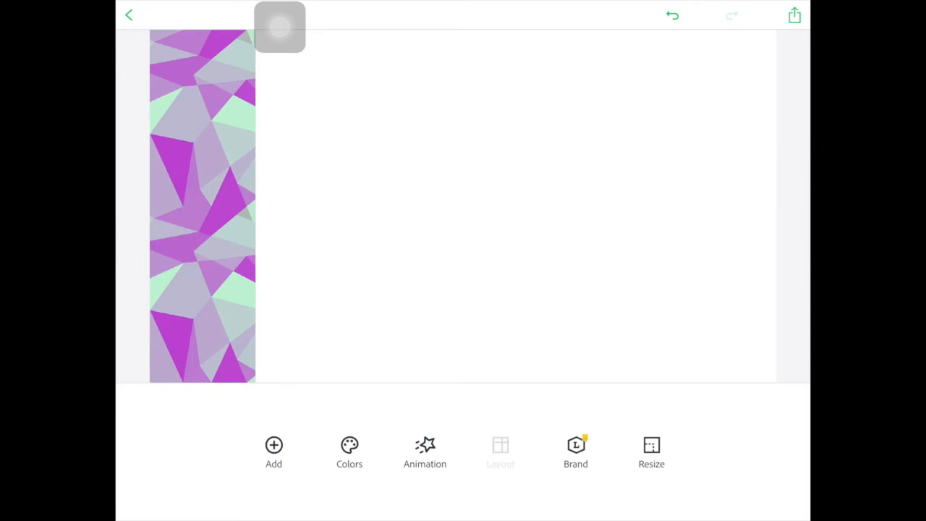
left_click(501, 451)
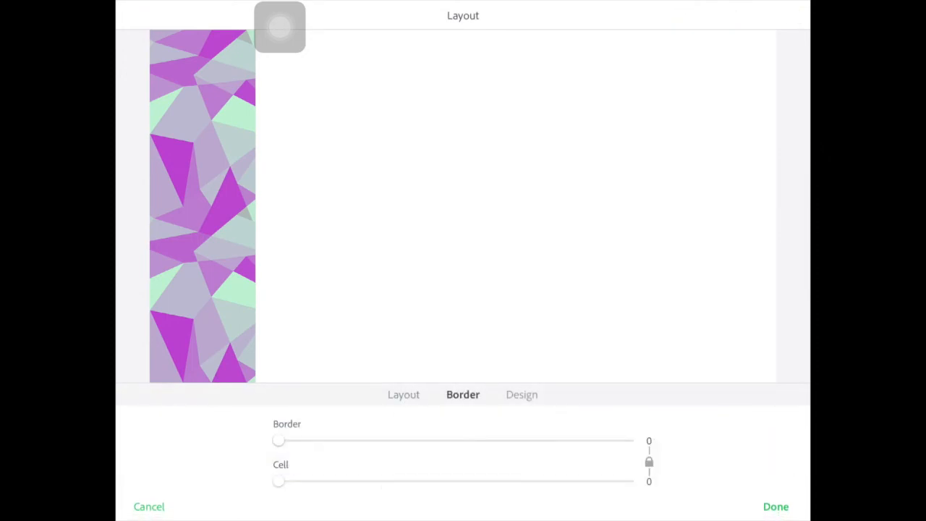
left_click_drag(278, 439, 290, 439)
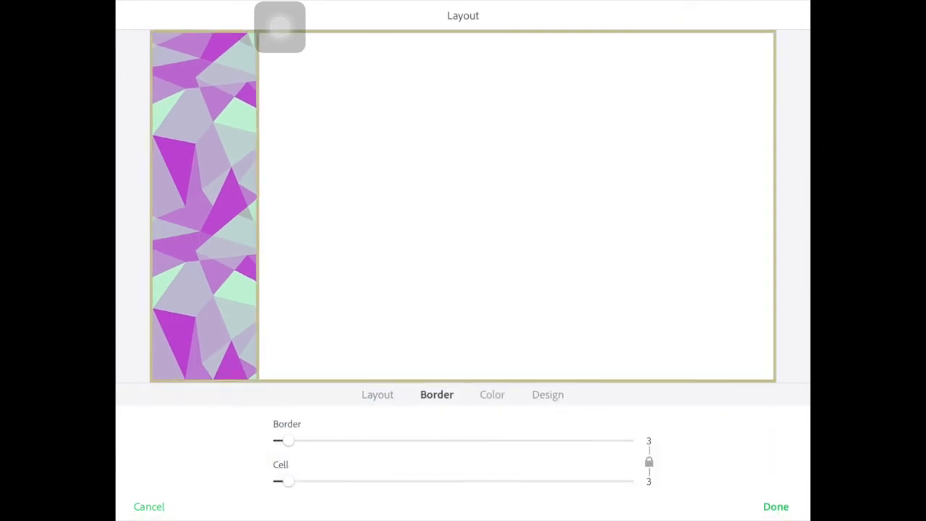
- Colour the border with a purple sampled from the sidebar pattern using the eyedropper
left_click(492, 394)
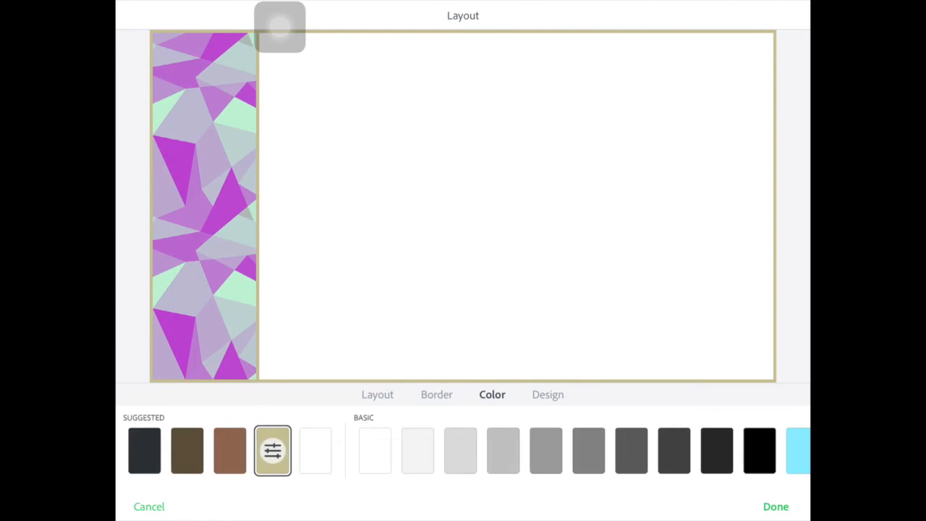
left_click(272, 450)
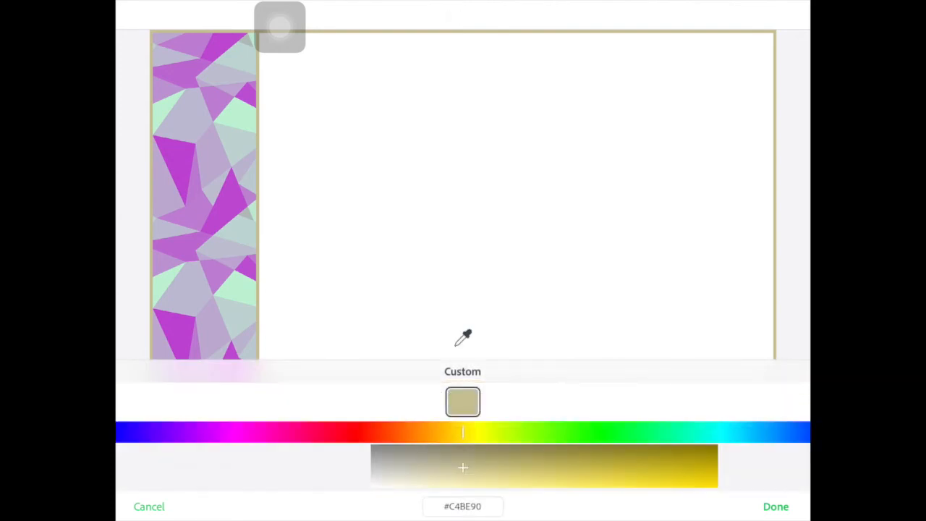
left_click(217, 243)
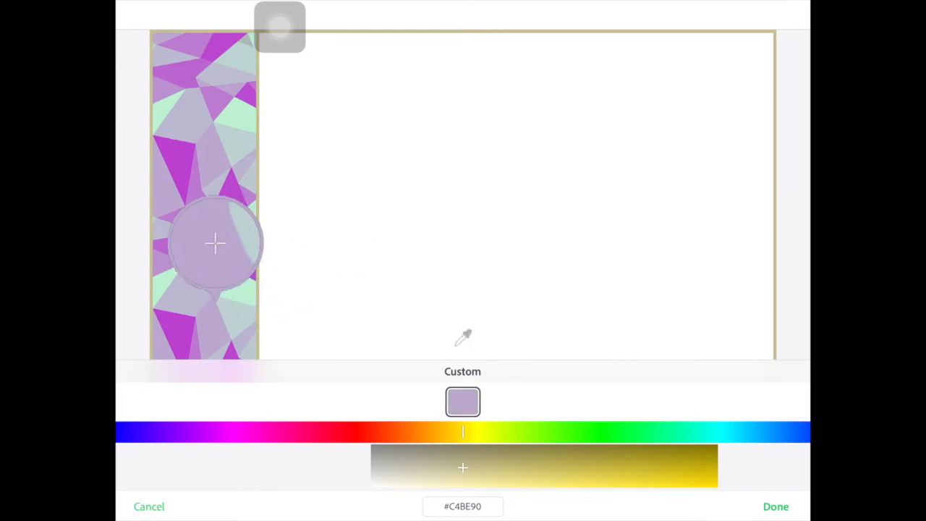
left_click_drag(217, 243, 211, 153)
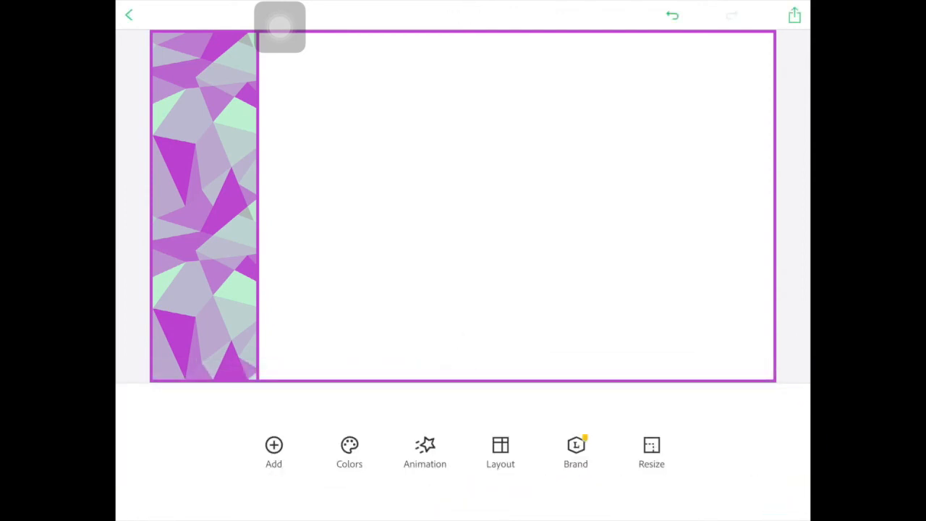
- Add a text box reading Chris' Communication Cards in the white area
left_click(274, 449)
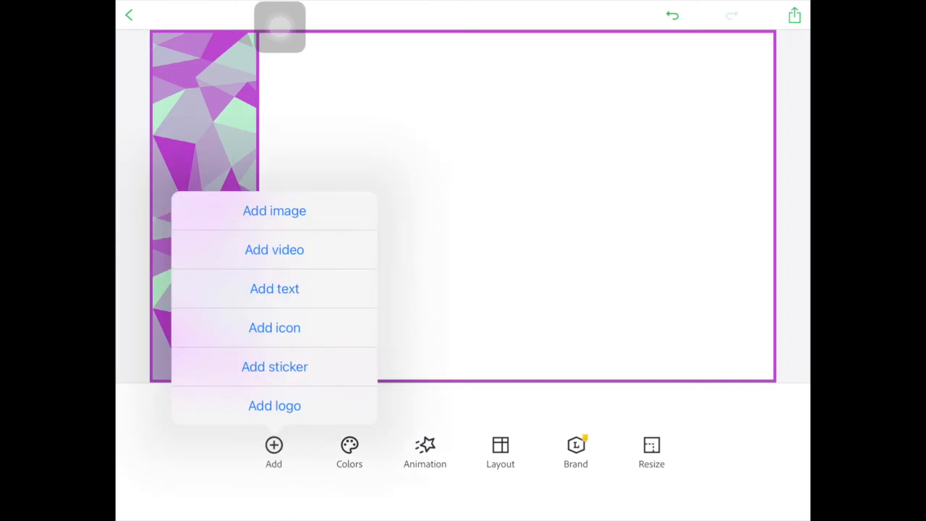
left_click(275, 288)
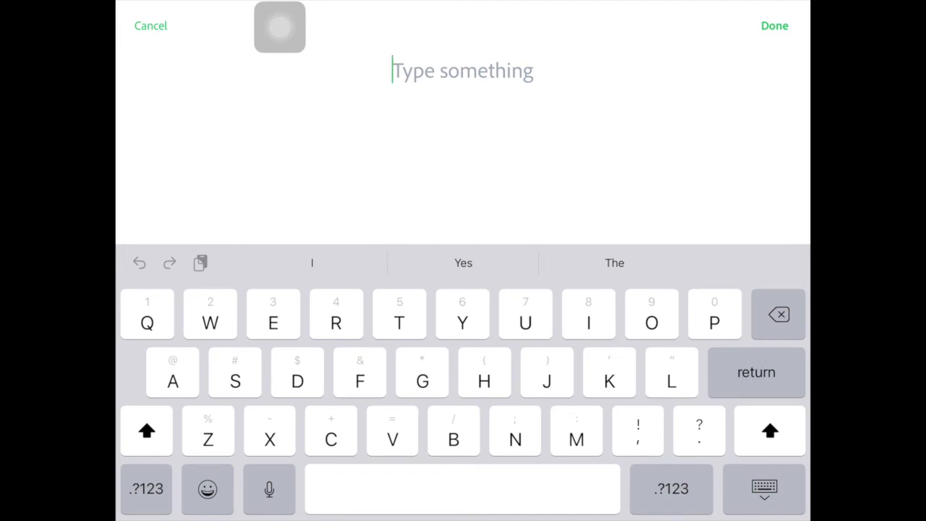
type("Chris’ Communication Cards")
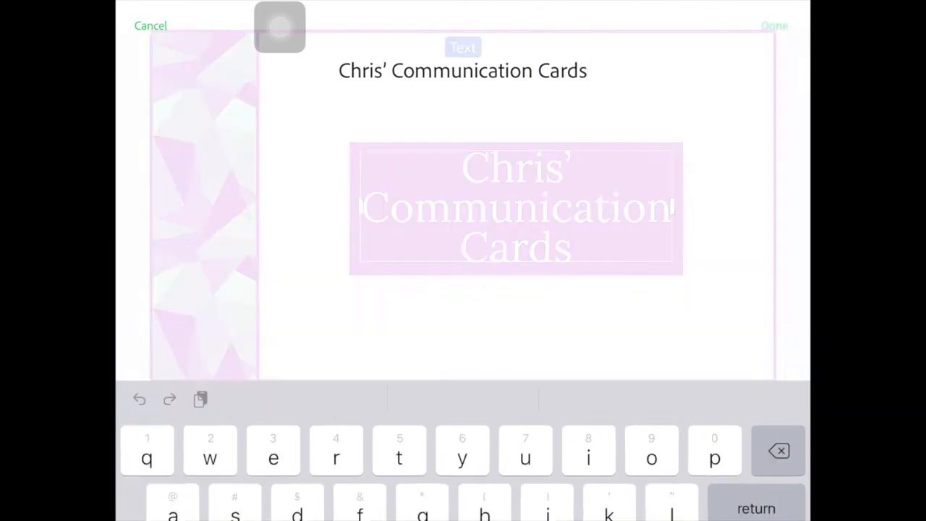
left_click(773, 26)
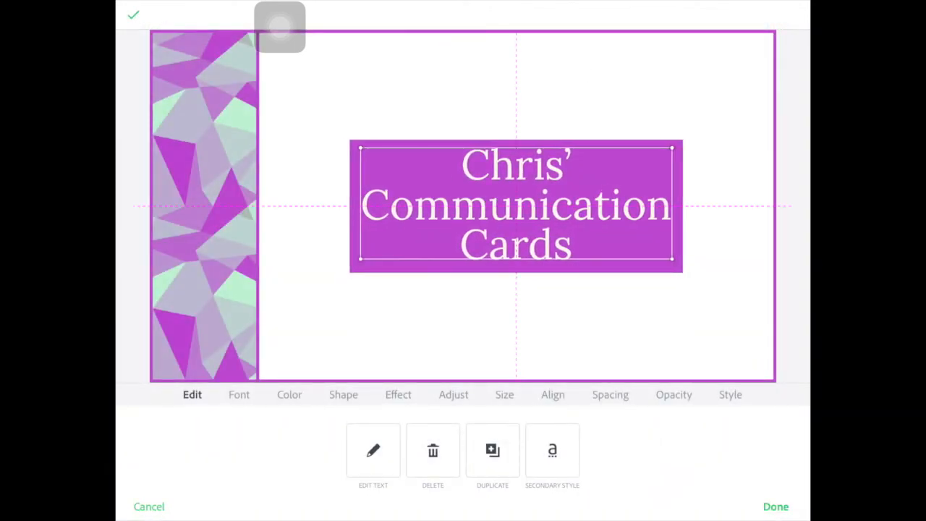
- Try condensed and plain sans fonts and a suggested colour combination on the title
left_click(515, 205)
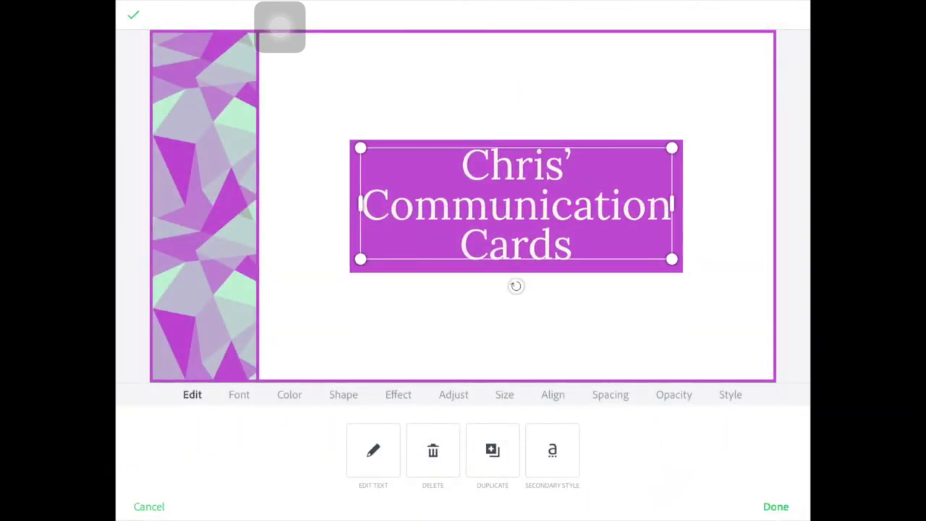
left_click(239, 394)
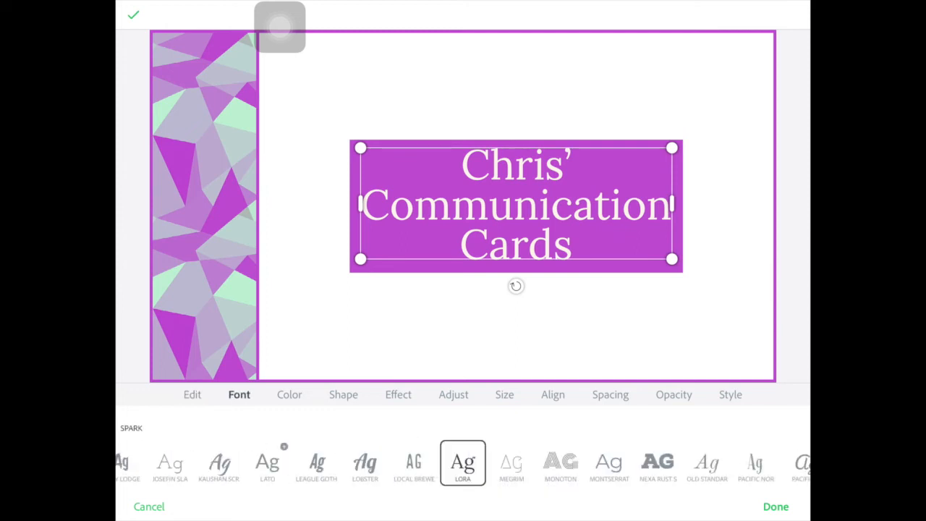
scroll("left", 3)
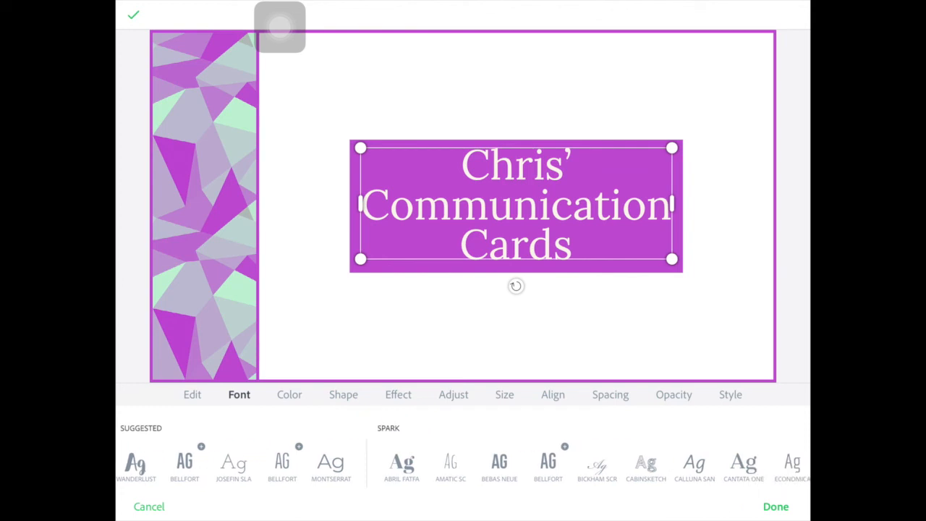
left_click(184, 463)
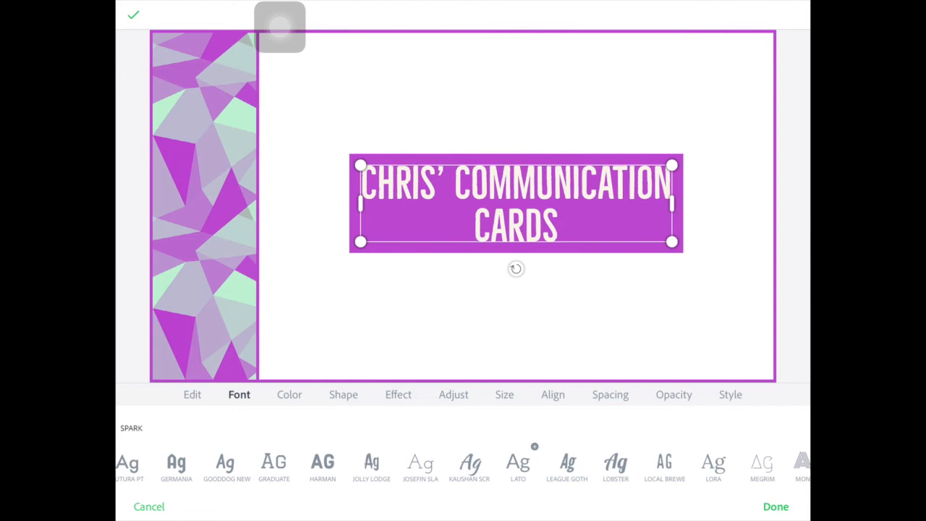
left_click(518, 461)
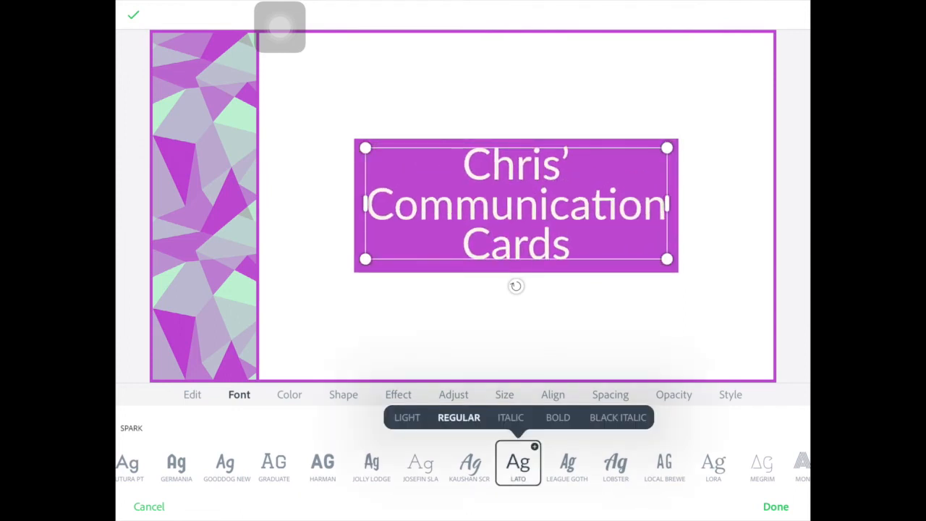
left_click(289, 393)
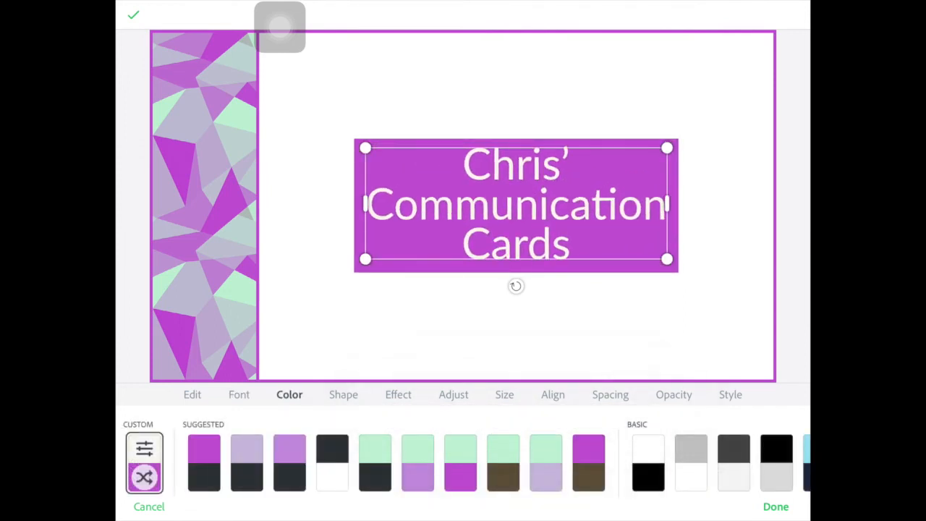
left_click(145, 476)
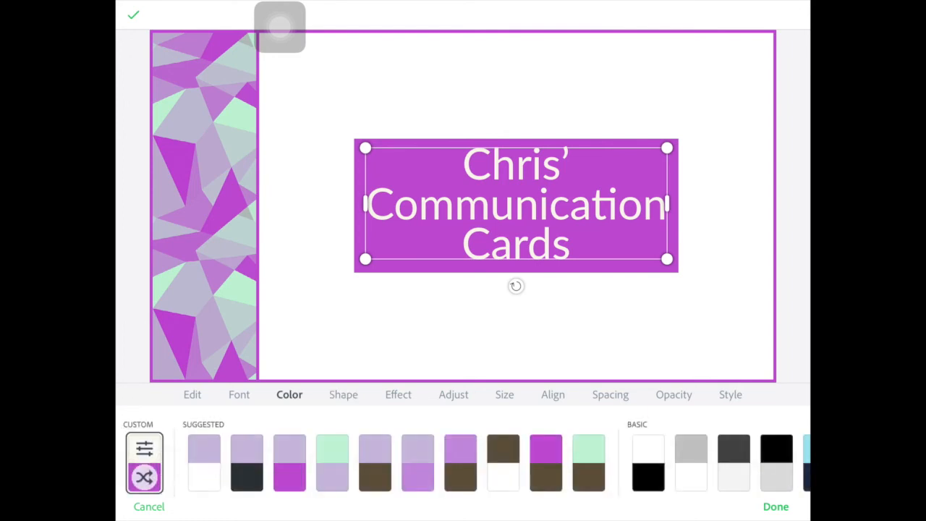
- Remove the backing box, make the text dark Bellfort uppercase and enlarge it to fill the white area
left_click(343, 393)
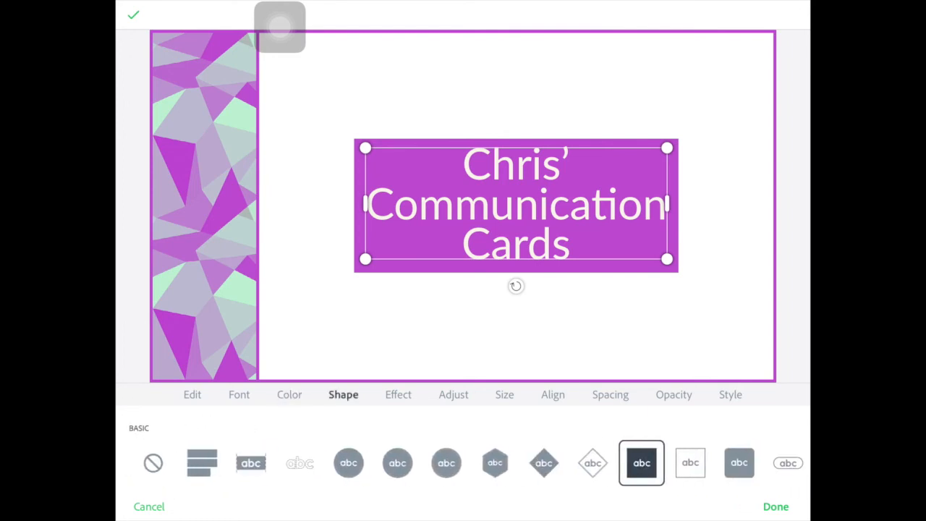
left_click(153, 463)
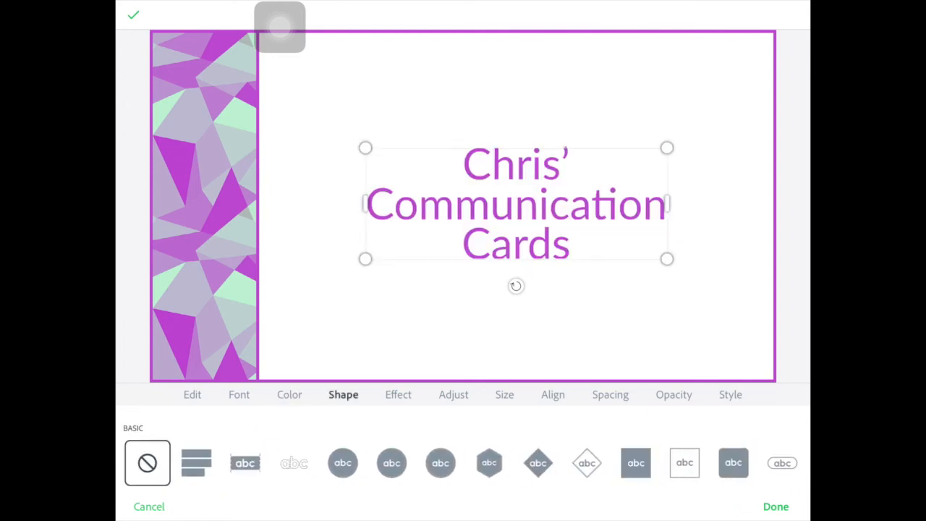
left_click(289, 394)
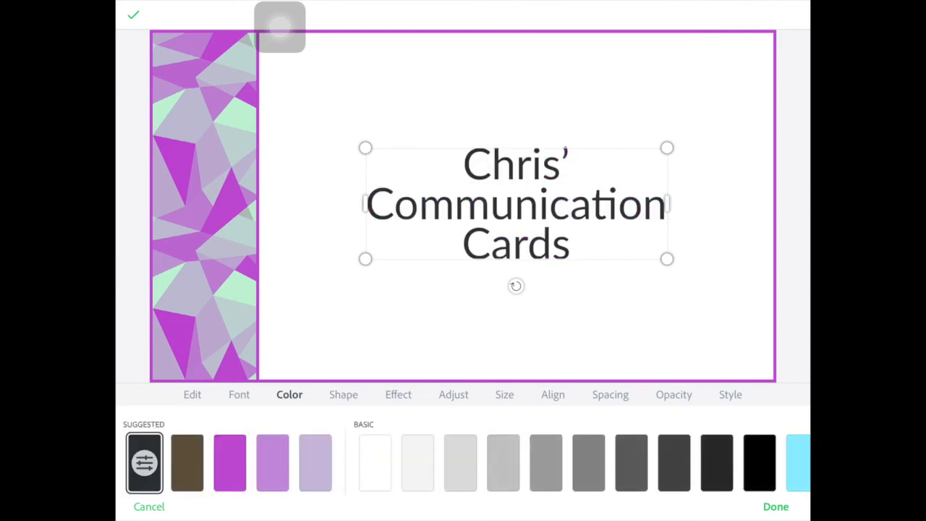
left_click(239, 394)
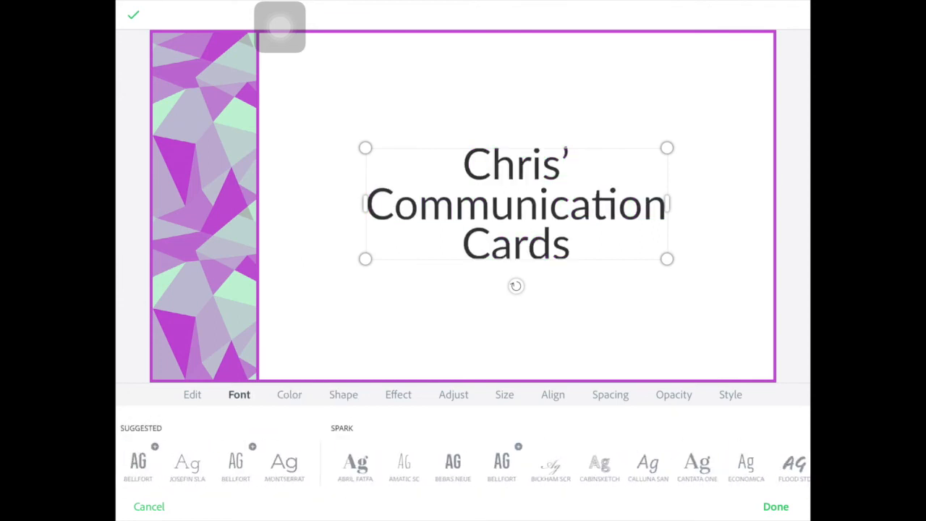
left_click(235, 463)
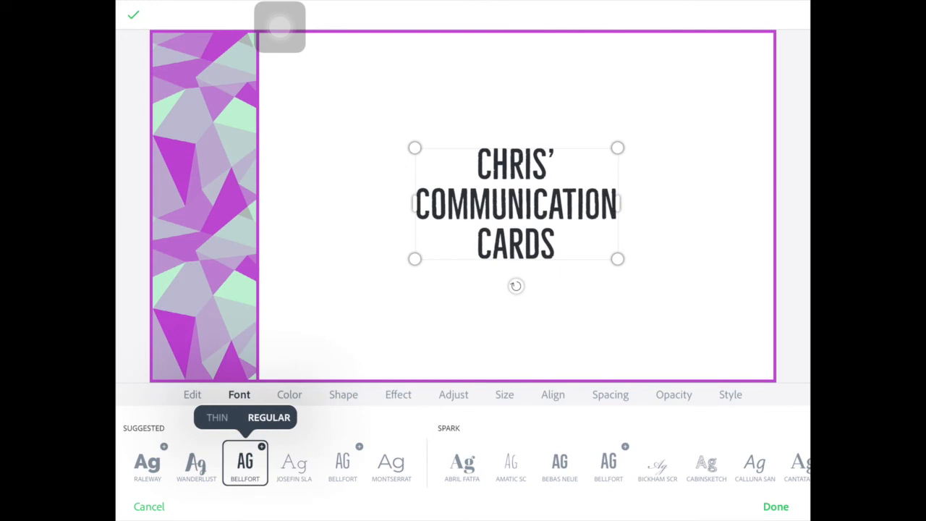
left_click(775, 507)
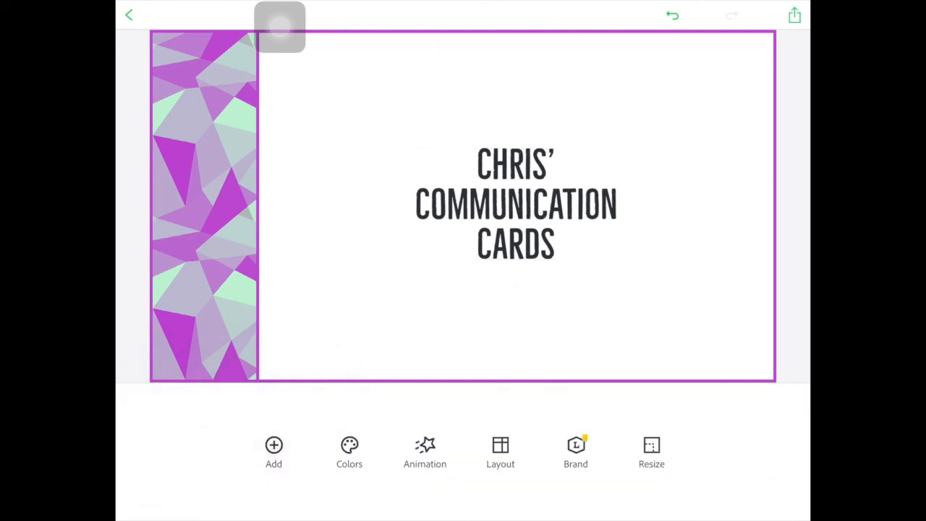
left_click(515, 205)
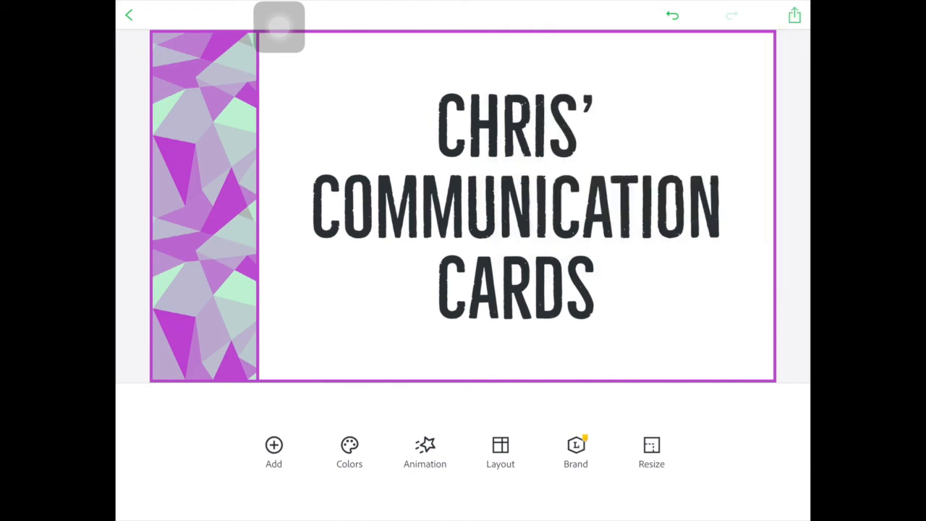
- Save the title card as an image and choose Not Now on the rating prompt
left_click(793, 14)
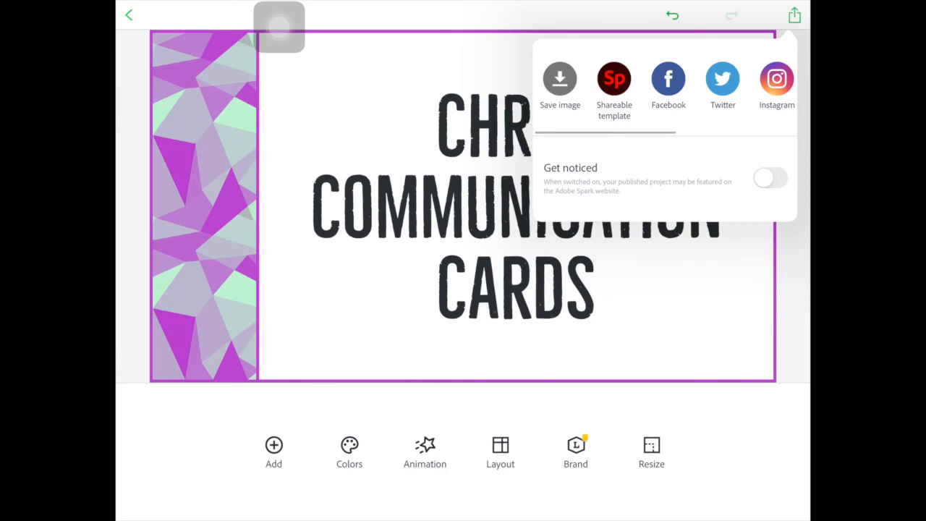
left_click(558, 78)
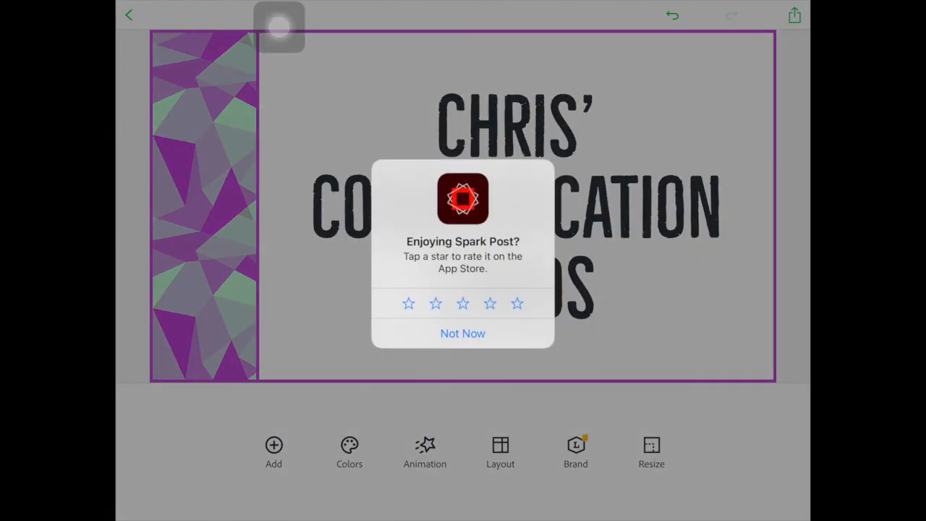
left_click(463, 333)
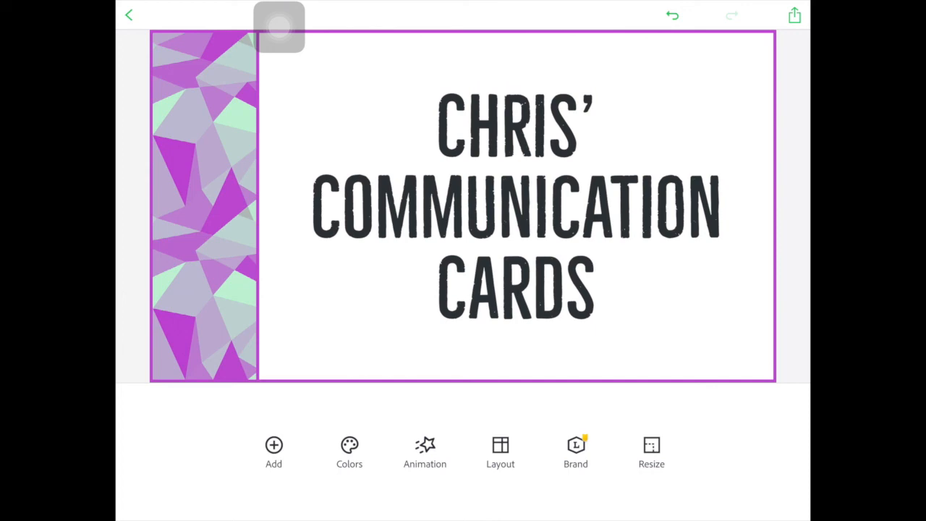
- Return to My Posts and open the blank sidebar card copy titled My Post copy
left_click(129, 14)
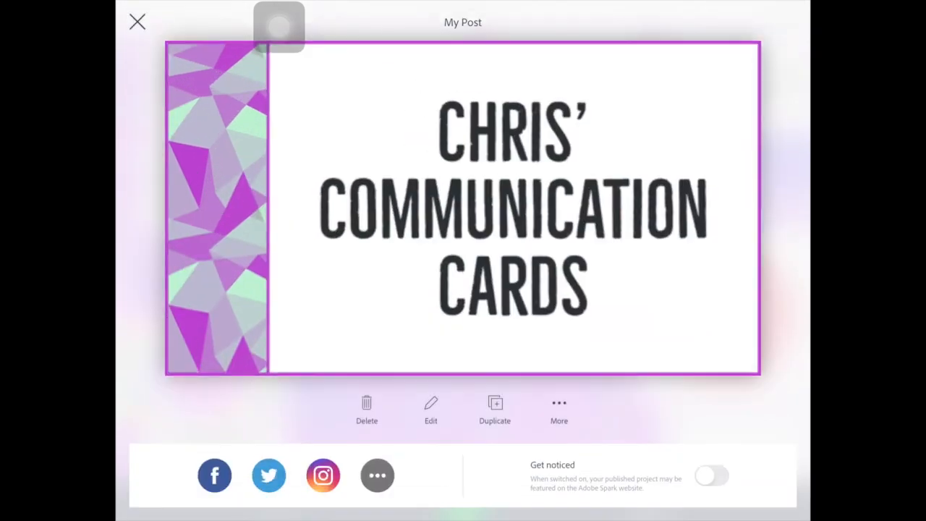
left_click(495, 408)
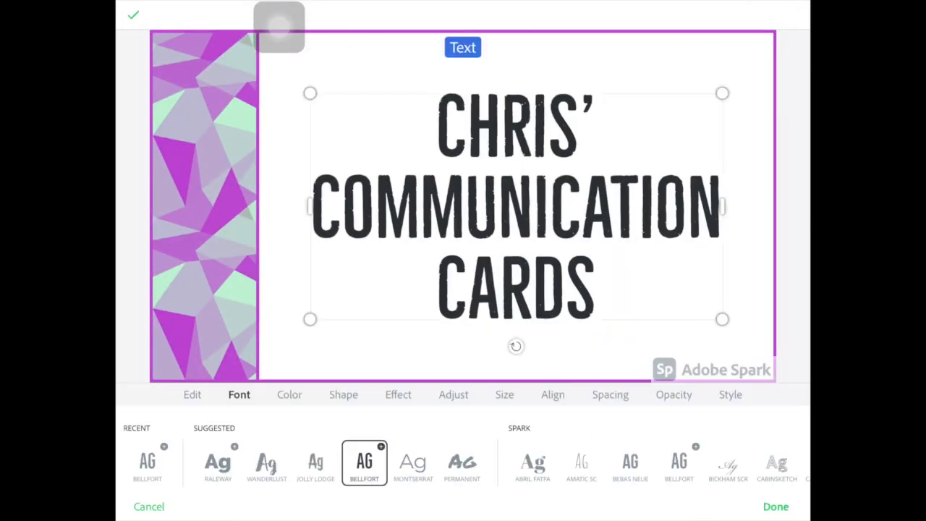
left_click(190, 393)
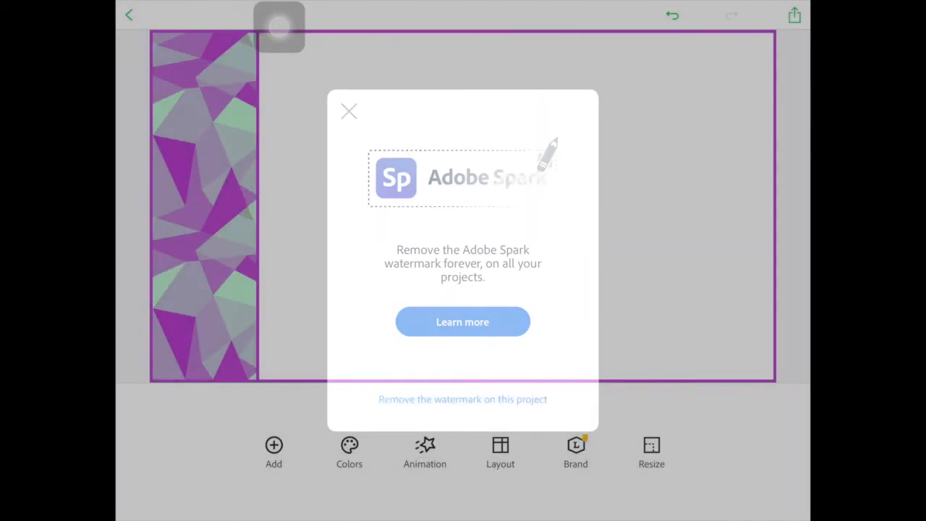
left_click(349, 112)
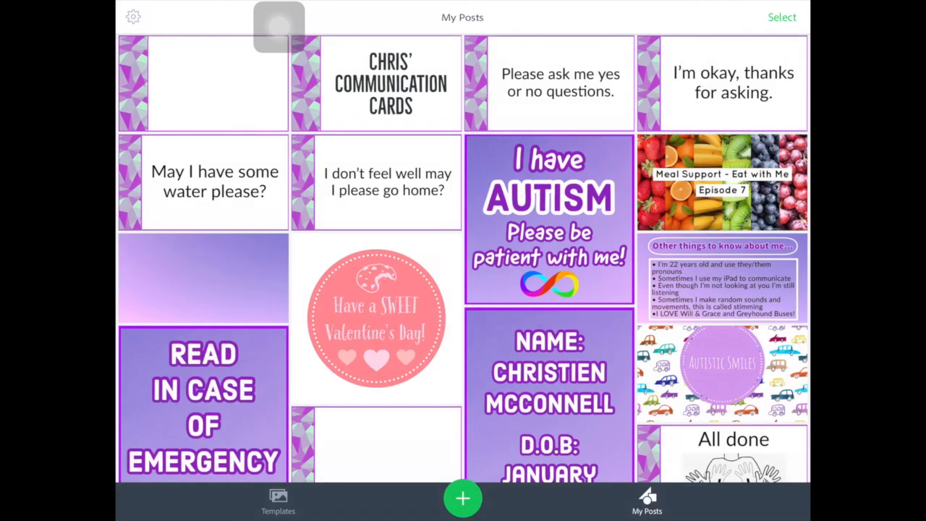
left_click(202, 82)
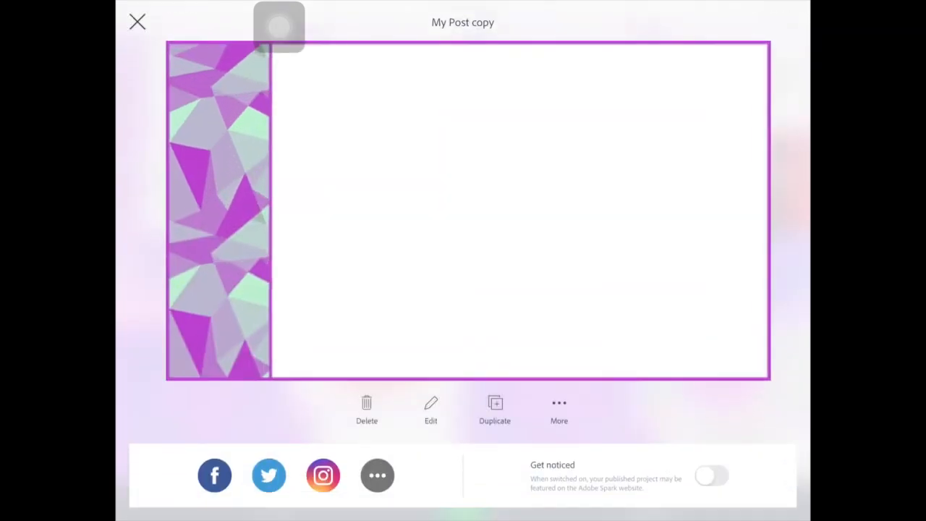